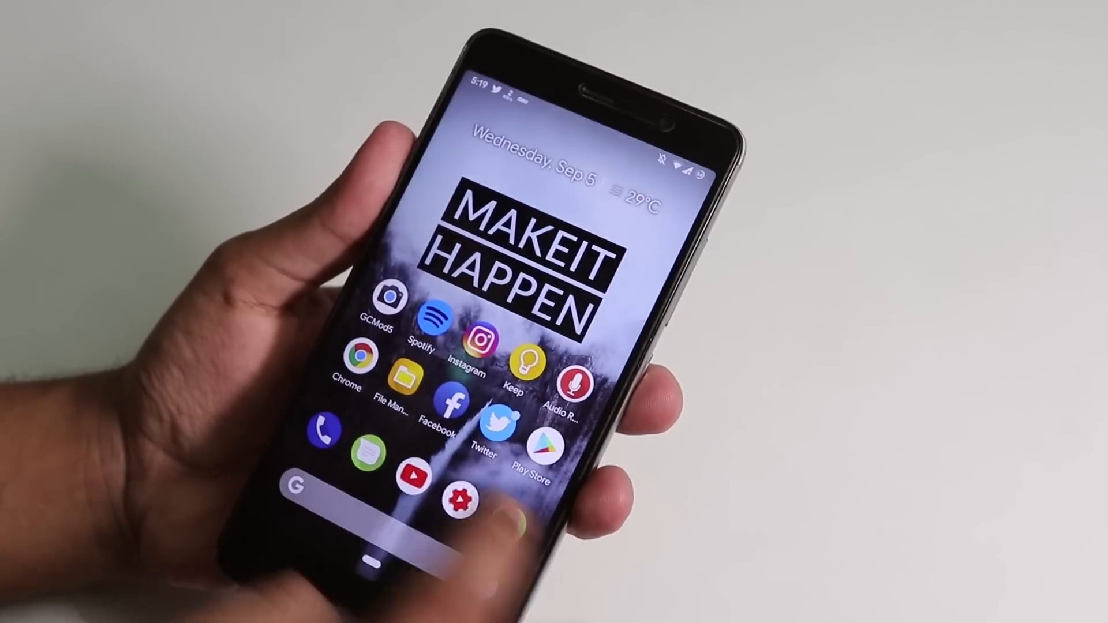
Launch YouTube from the home screen dock.
click(483, 423)
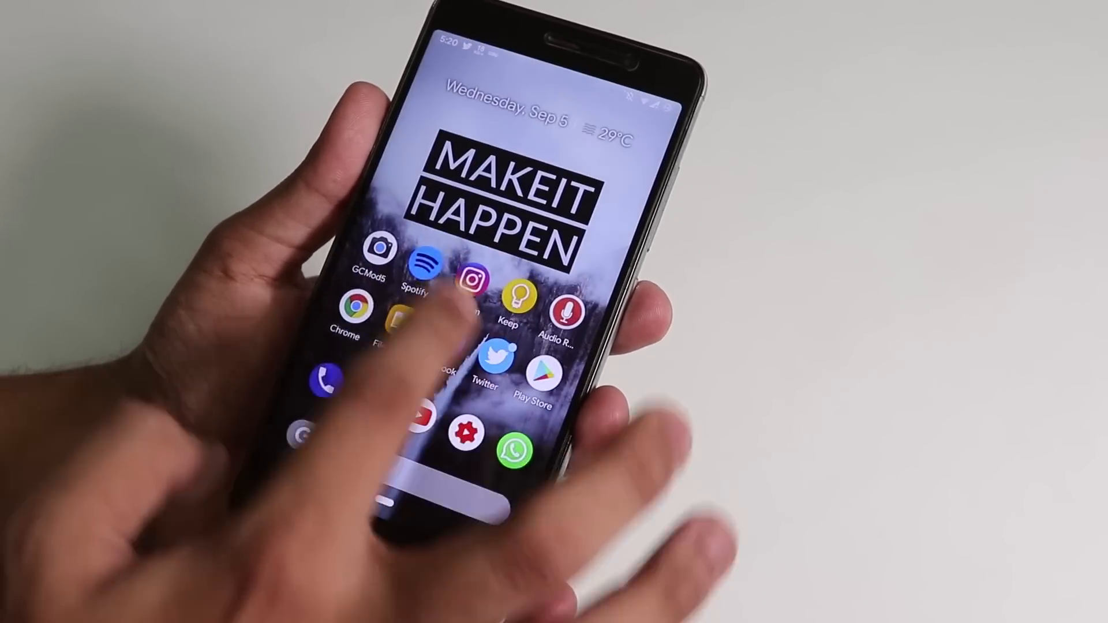
click(471, 282)
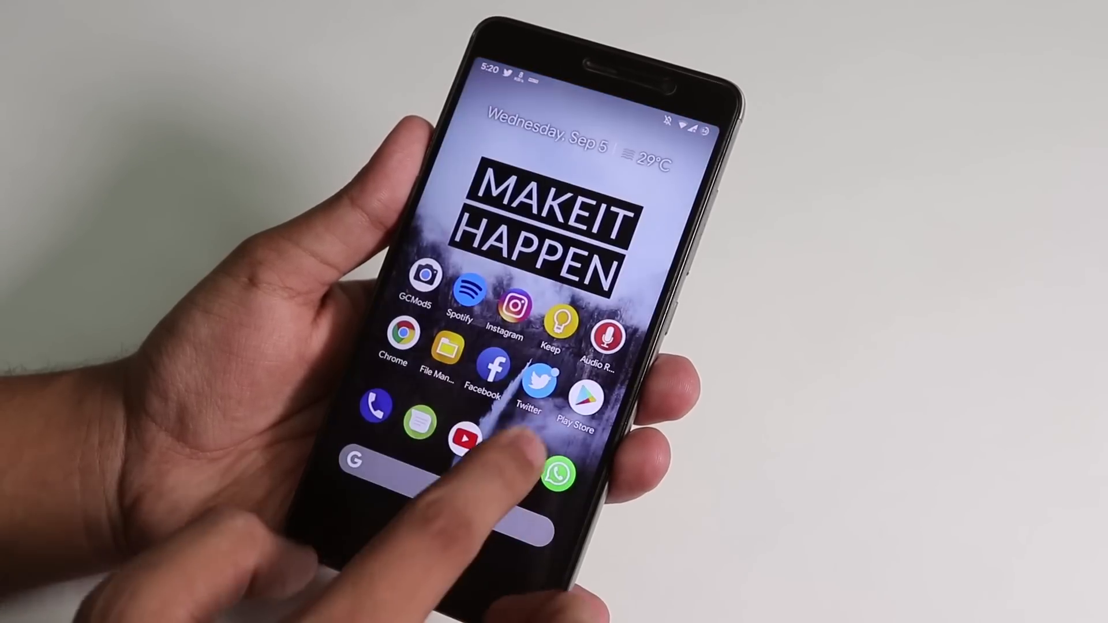
click(555, 473)
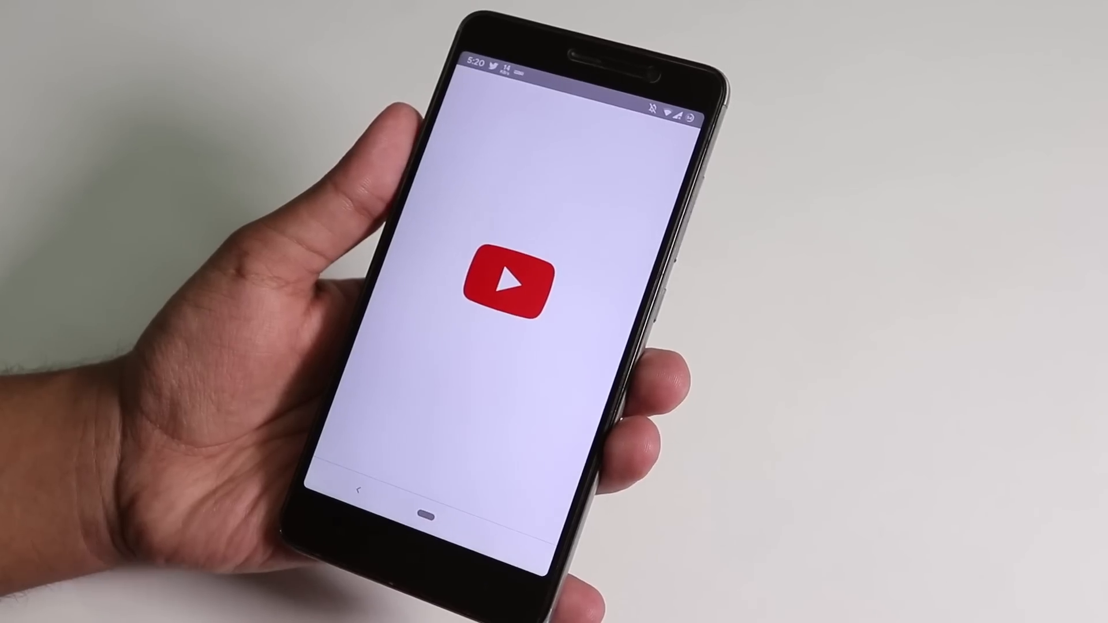
Return home and pull down the notification shade showing Twitter alerts and quick toggles.
click(503, 285)
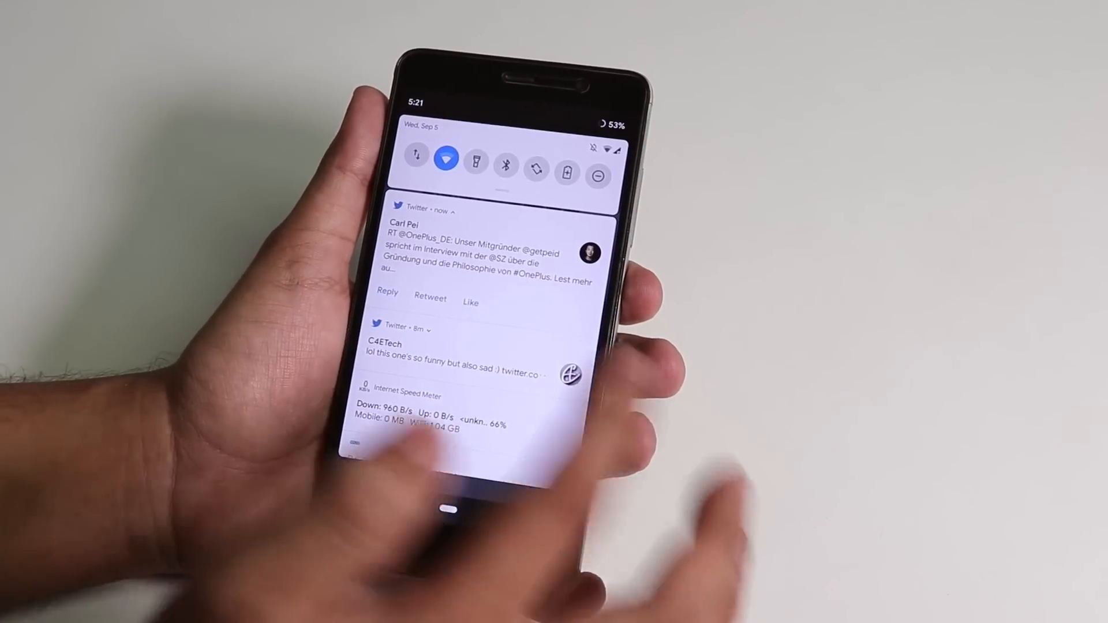
Dismiss the shade and start the GCMod5 camera, which requests camera permission.
scroll(down, 3)
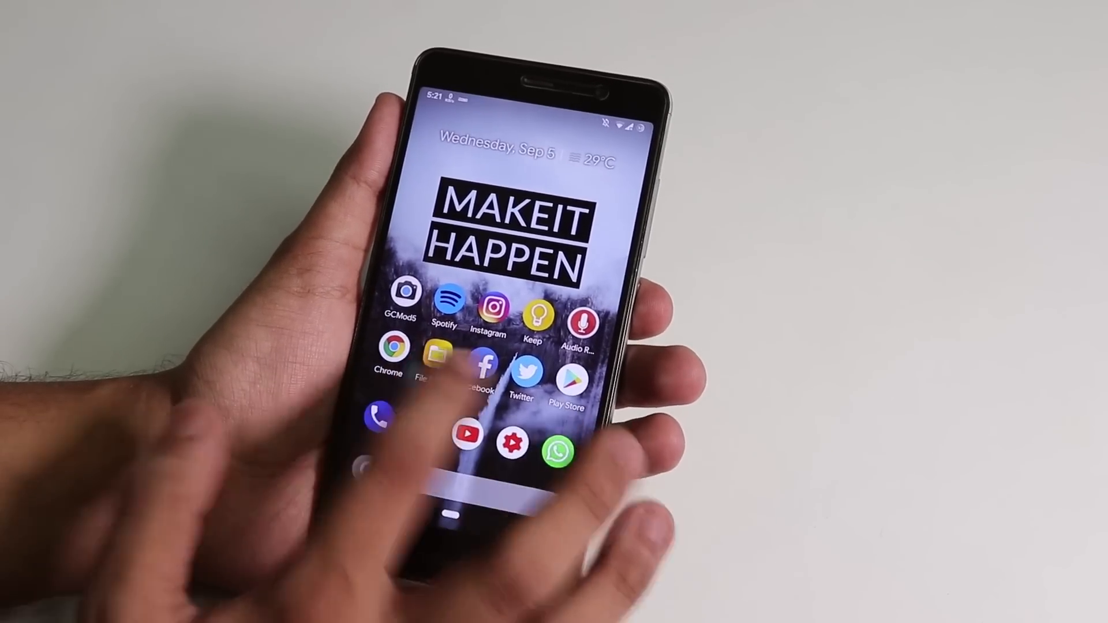
click(480, 367)
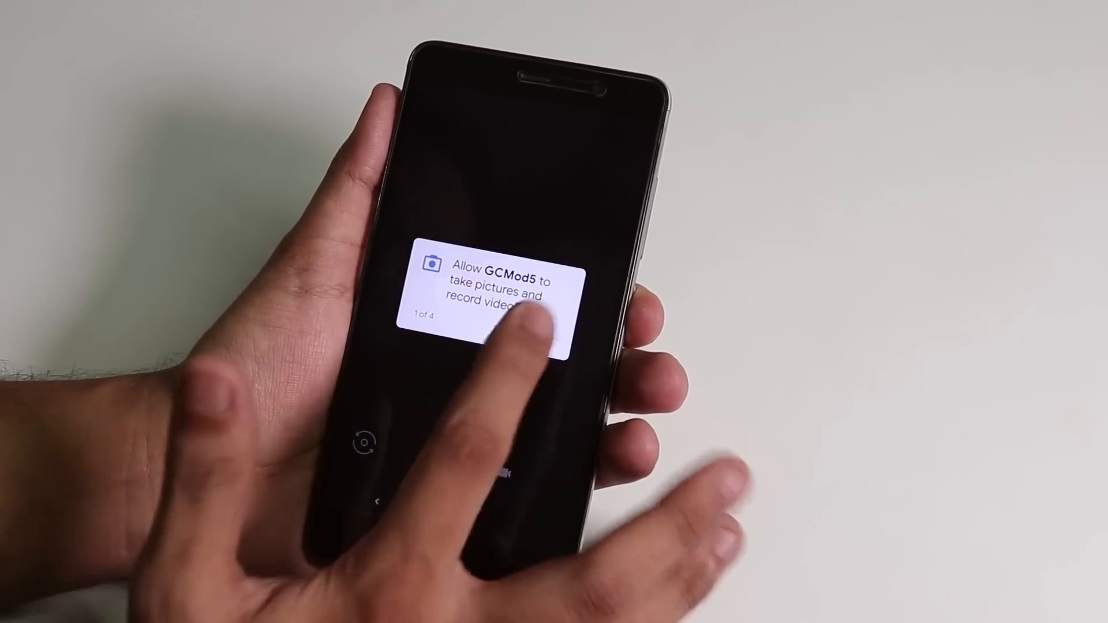
Allow GCMod5 camera access, then expand the full quick settings panel.
click(506, 333)
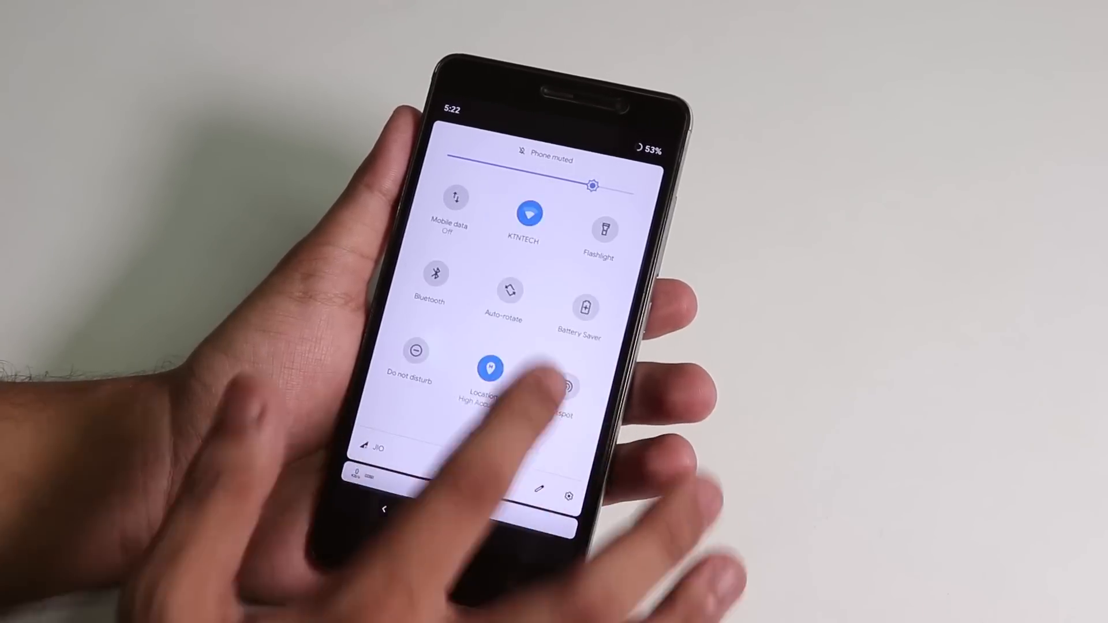
Review About phone details (model, IMEI, Android 9) and return to the main Settings list.
scroll(left, 3)
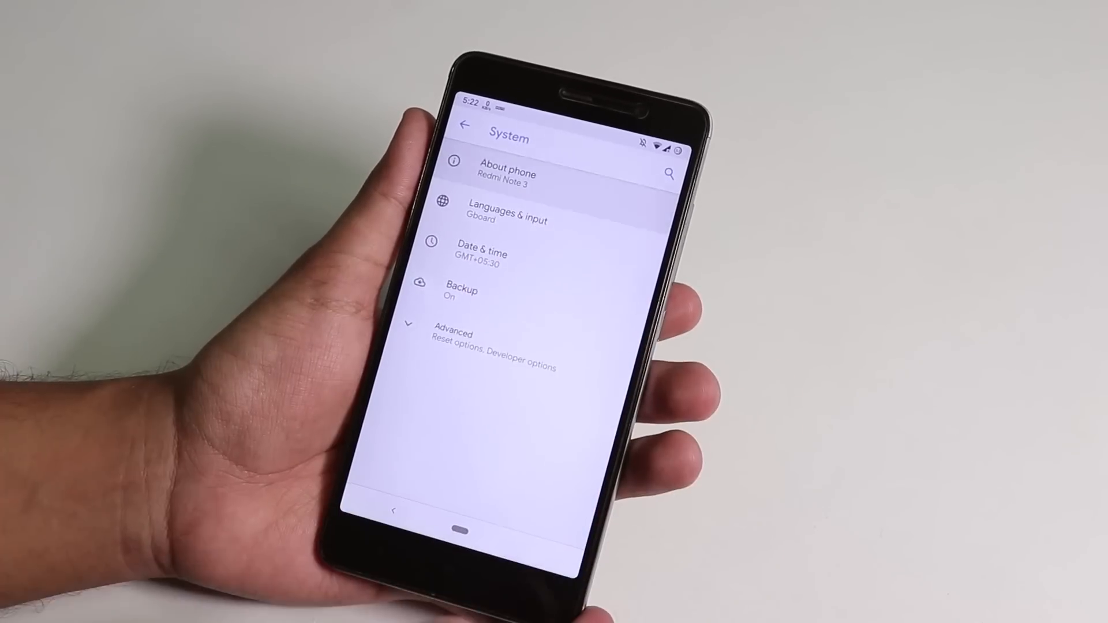
click(508, 174)
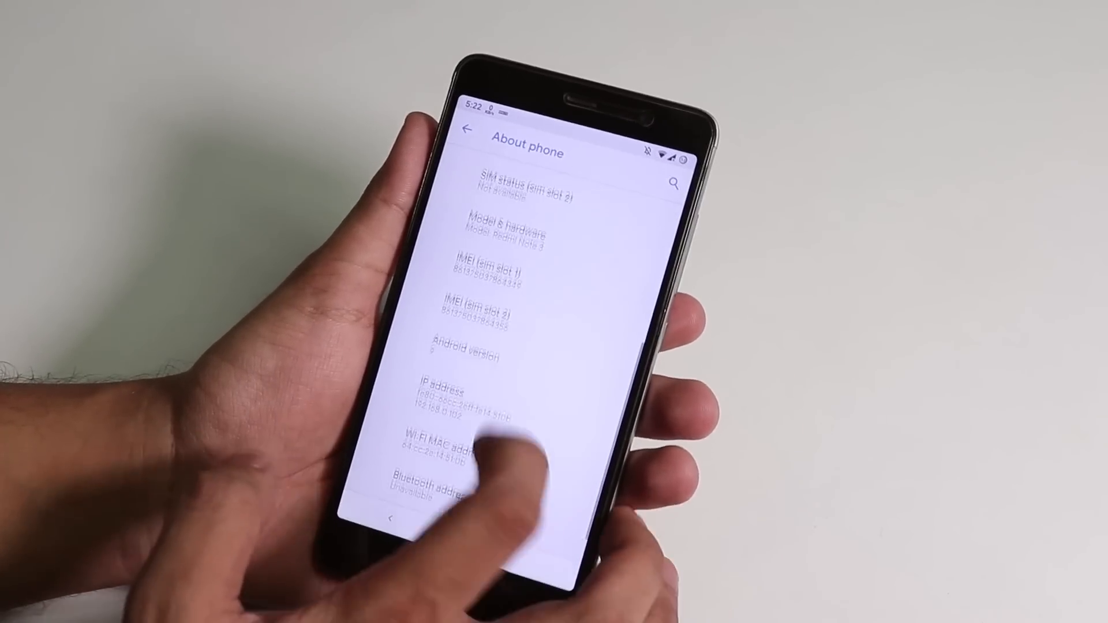
click(487, 346)
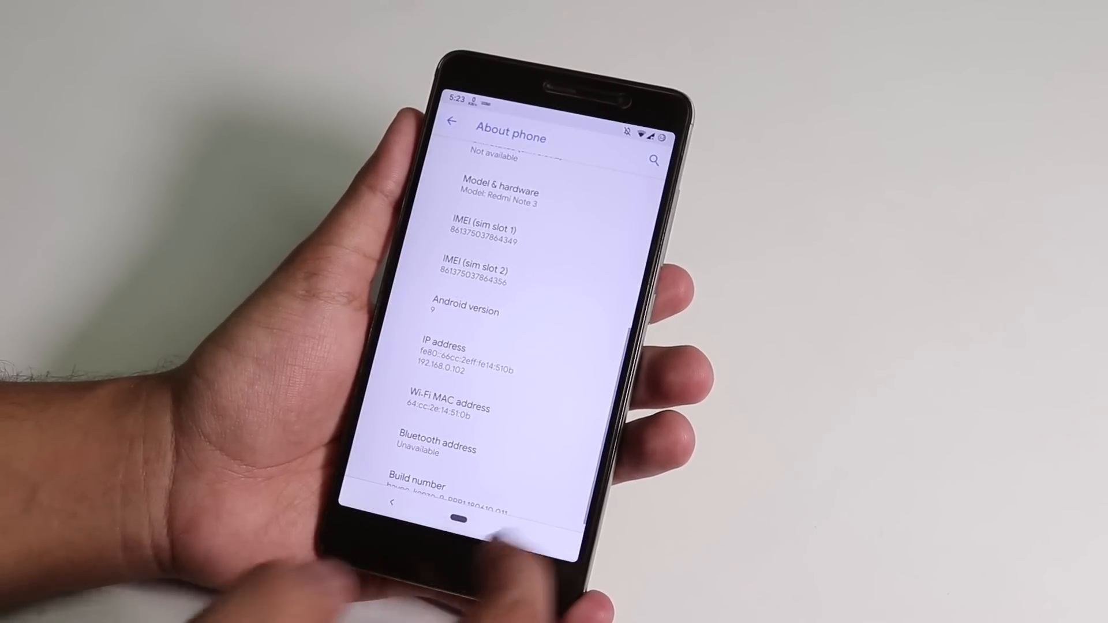
click(466, 312)
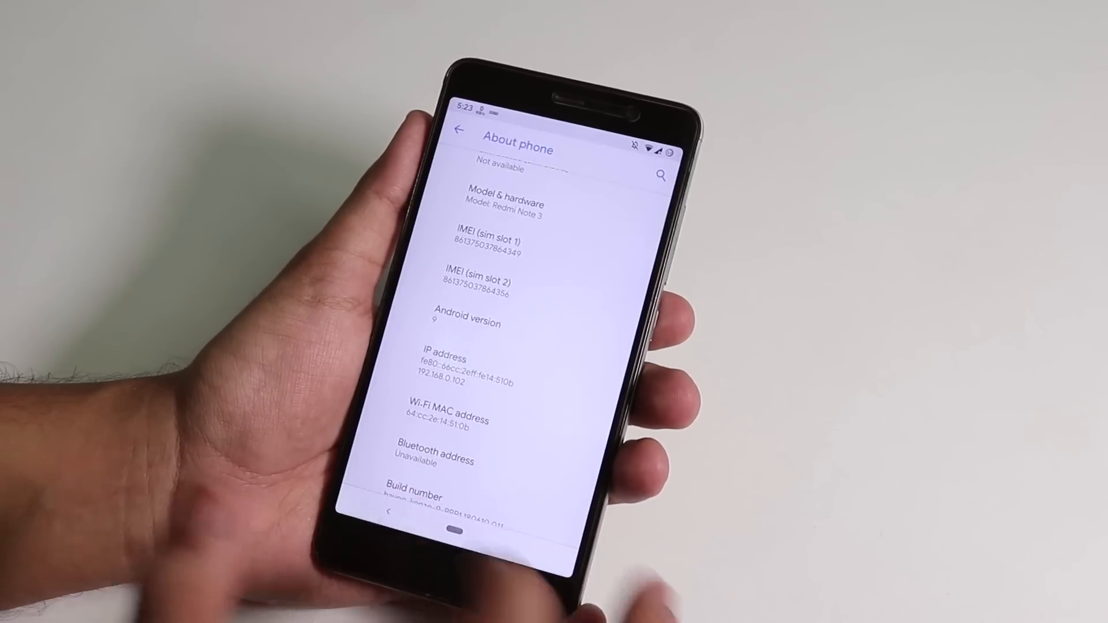
click(460, 133)
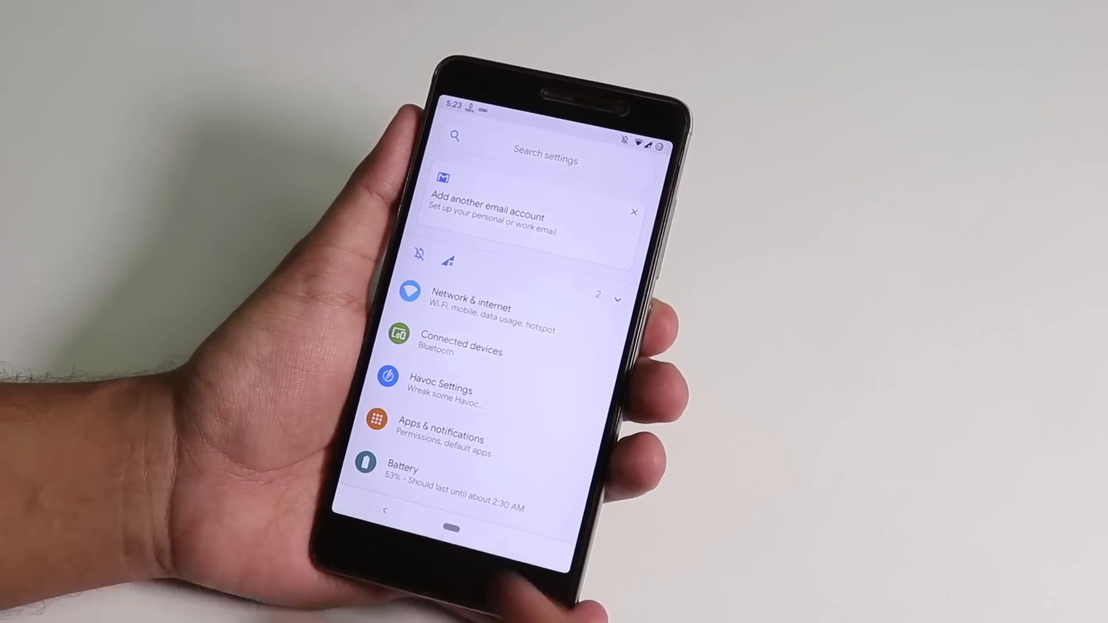
Browse the Status Bar options and battery icon choices, ending back on the Havoc Settings list.
click(440, 389)
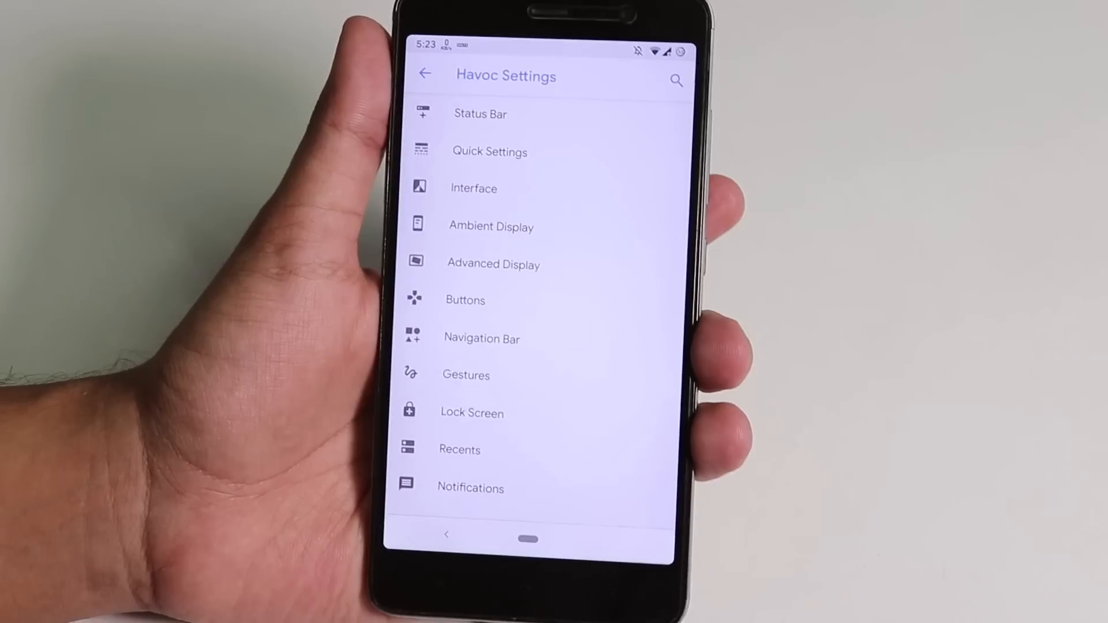
click(480, 114)
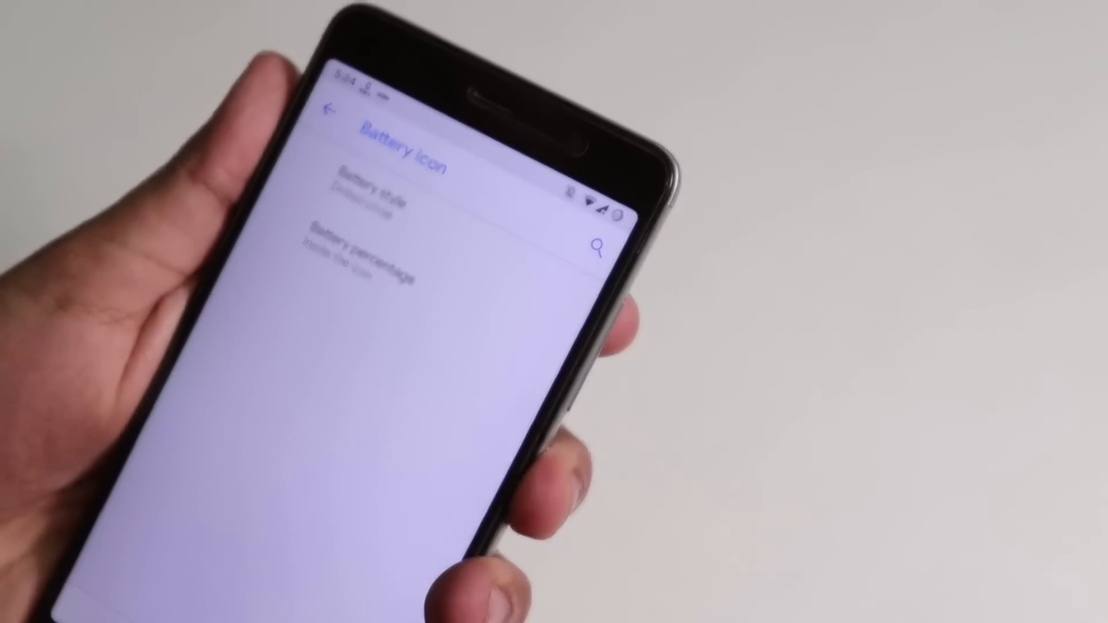
click(326, 112)
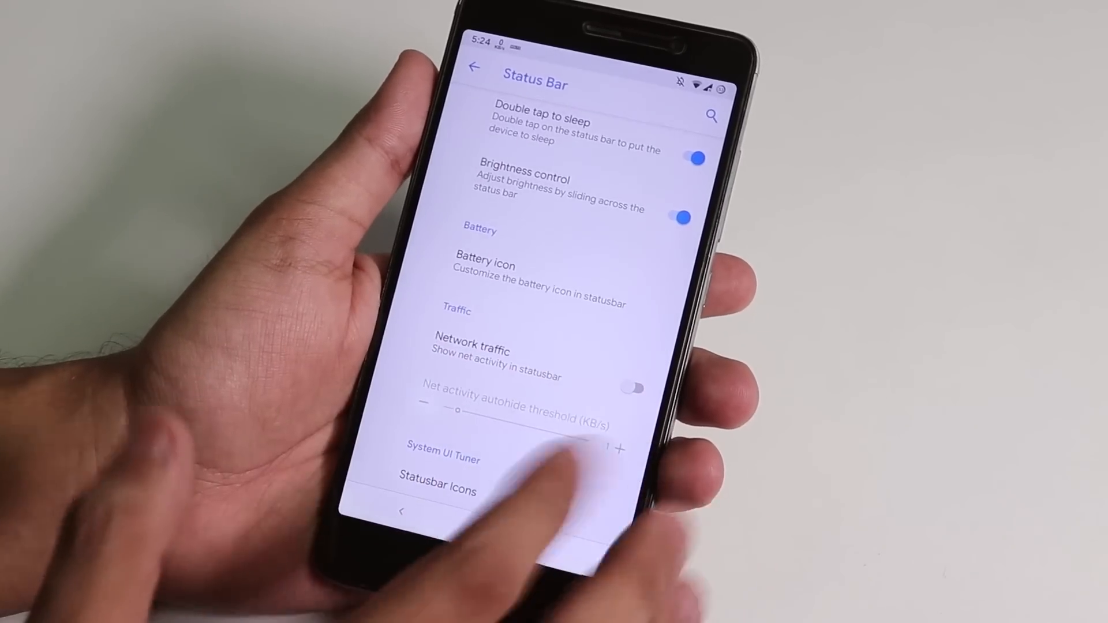
click(437, 491)
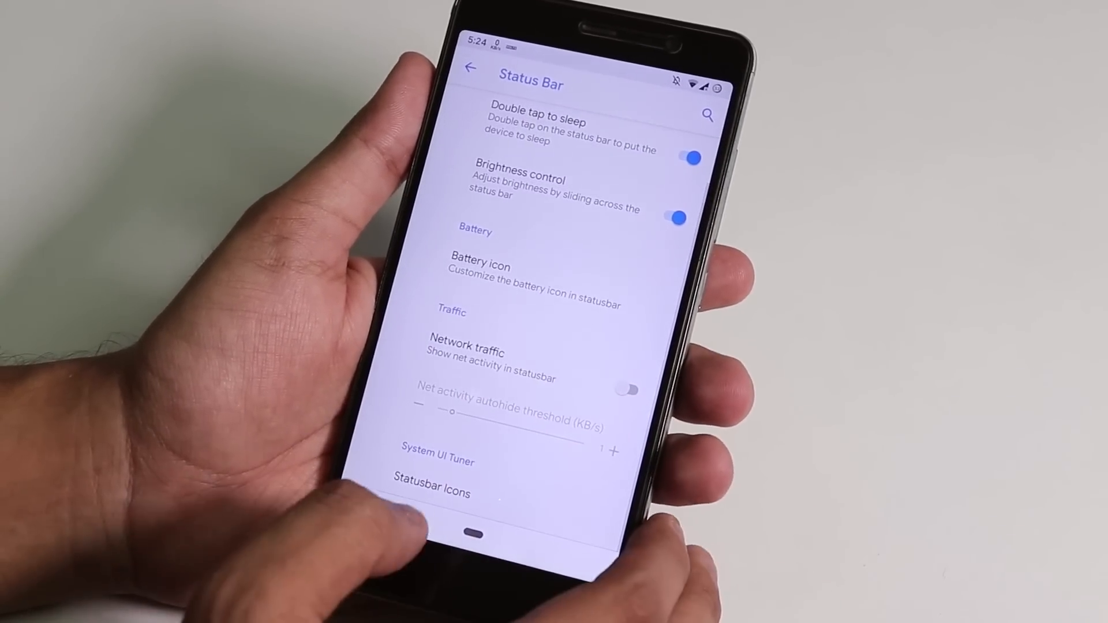
scroll(down, 3)
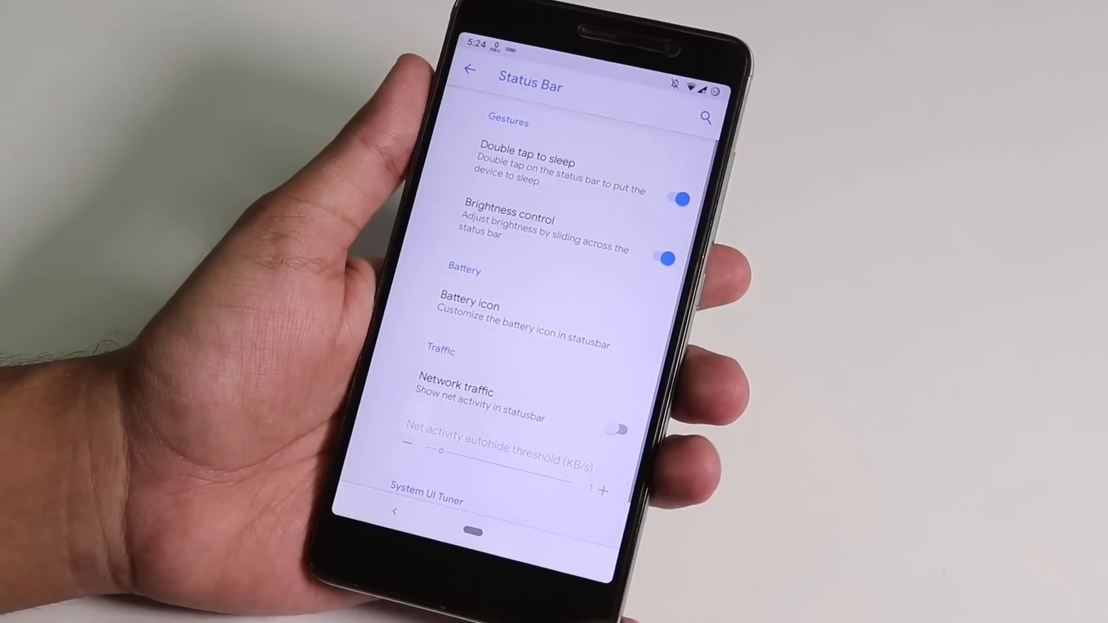
click(469, 70)
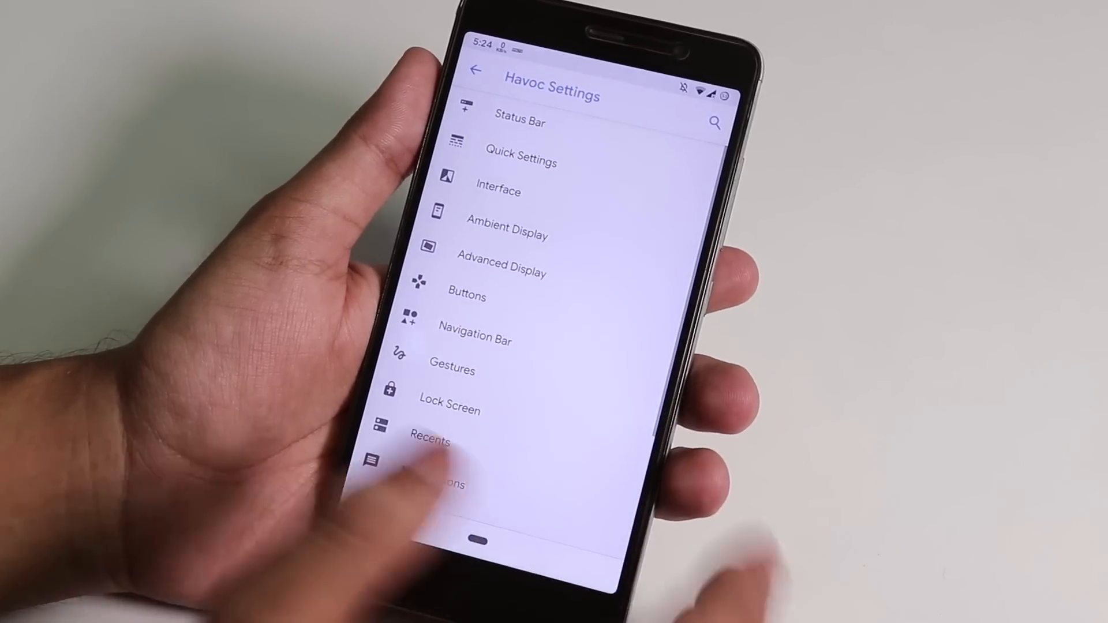
Raise the Quick Settings small tiles count from 7 to 8 and return to the list.
click(520, 156)
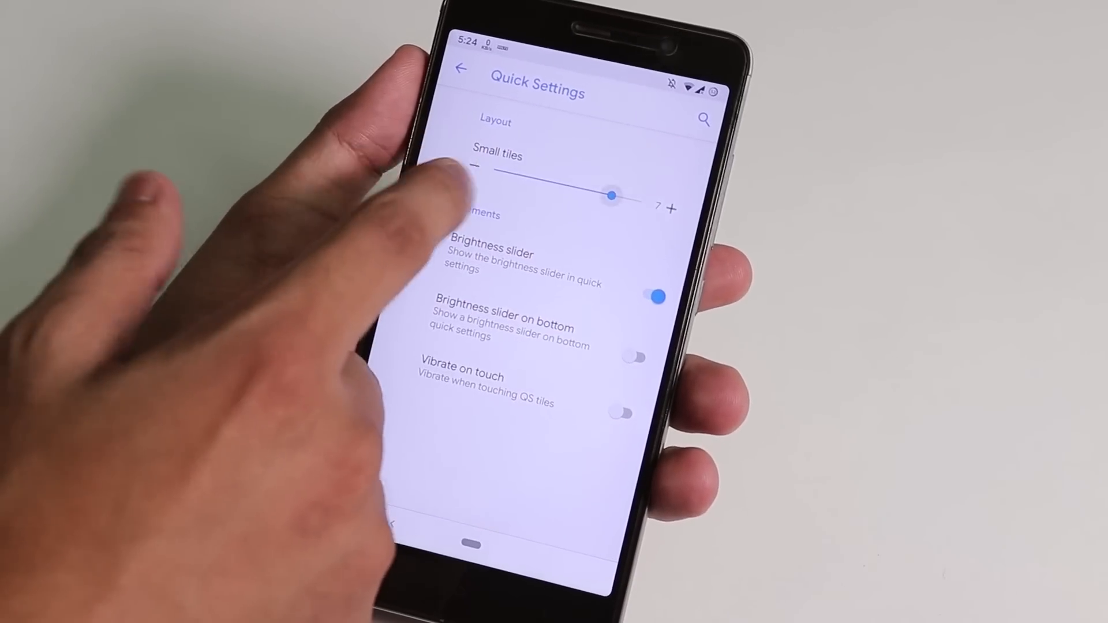
drag(612, 197, 552, 184)
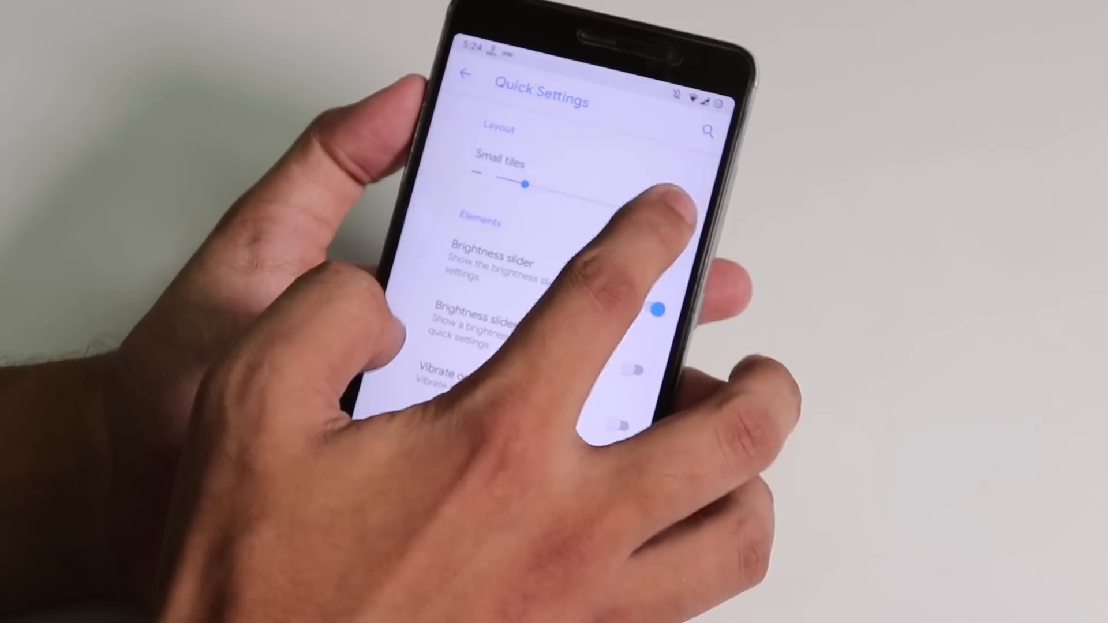
drag(527, 185, 643, 214)
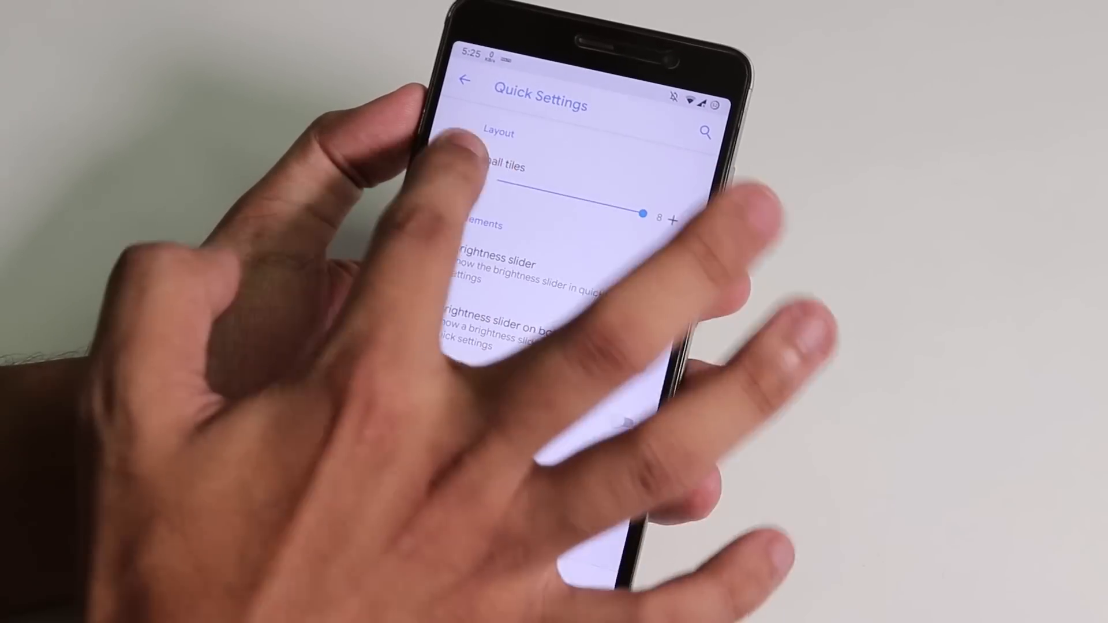
click(465, 78)
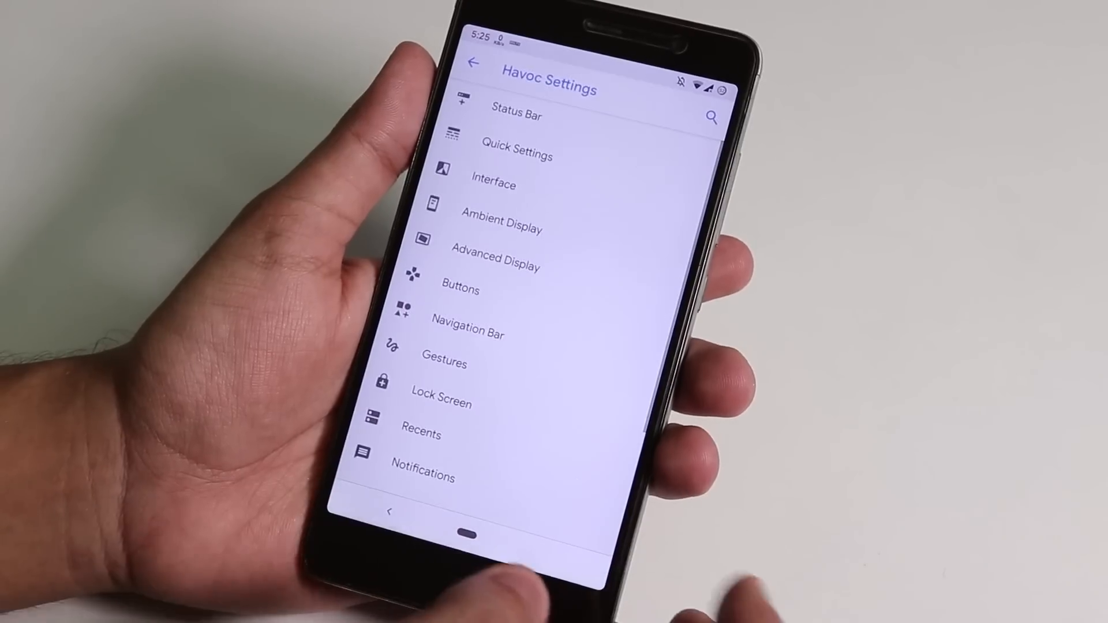
click(494, 185)
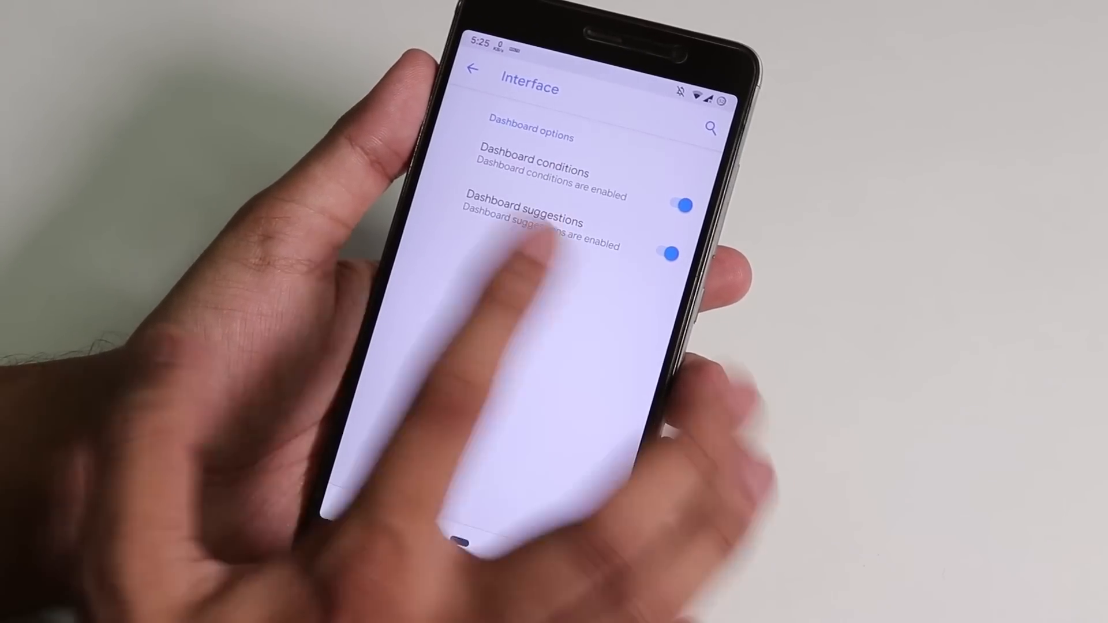
click(472, 72)
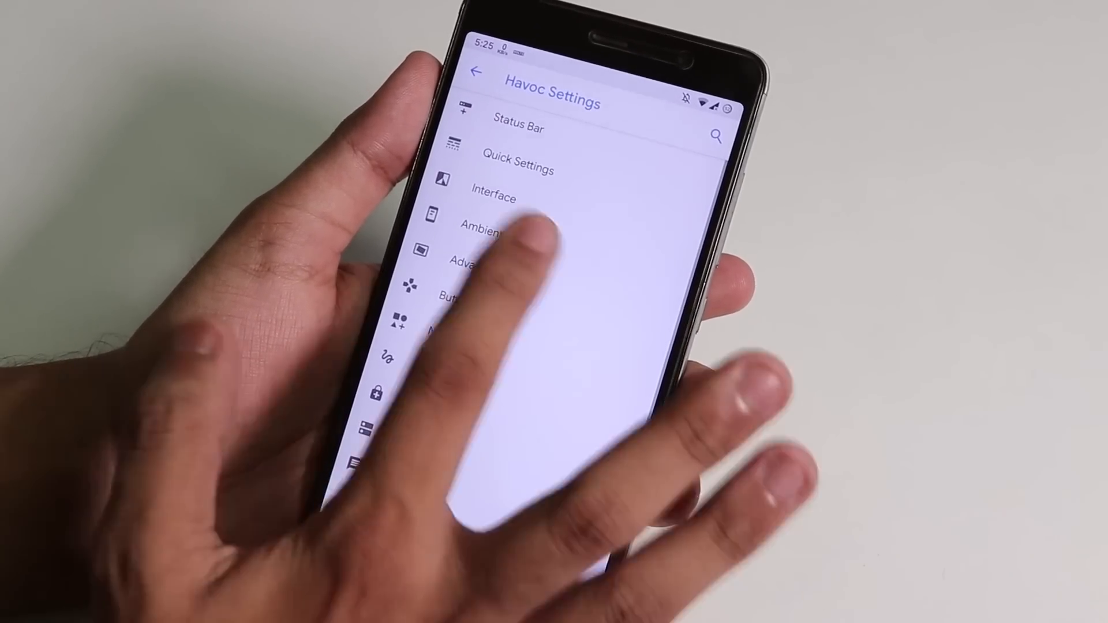
click(480, 225)
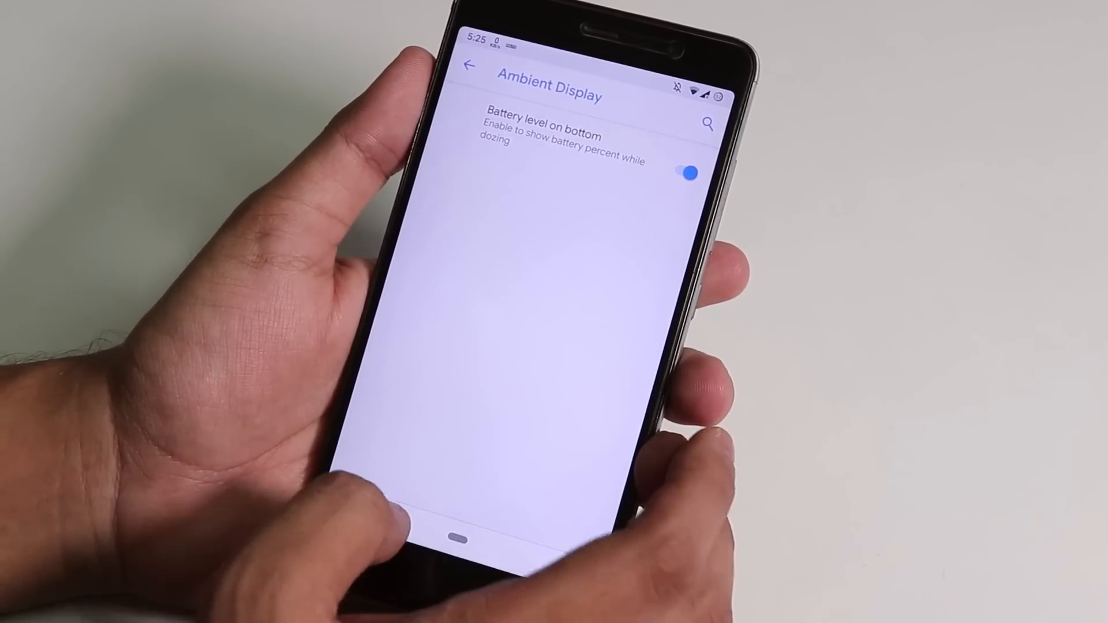
click(467, 65)
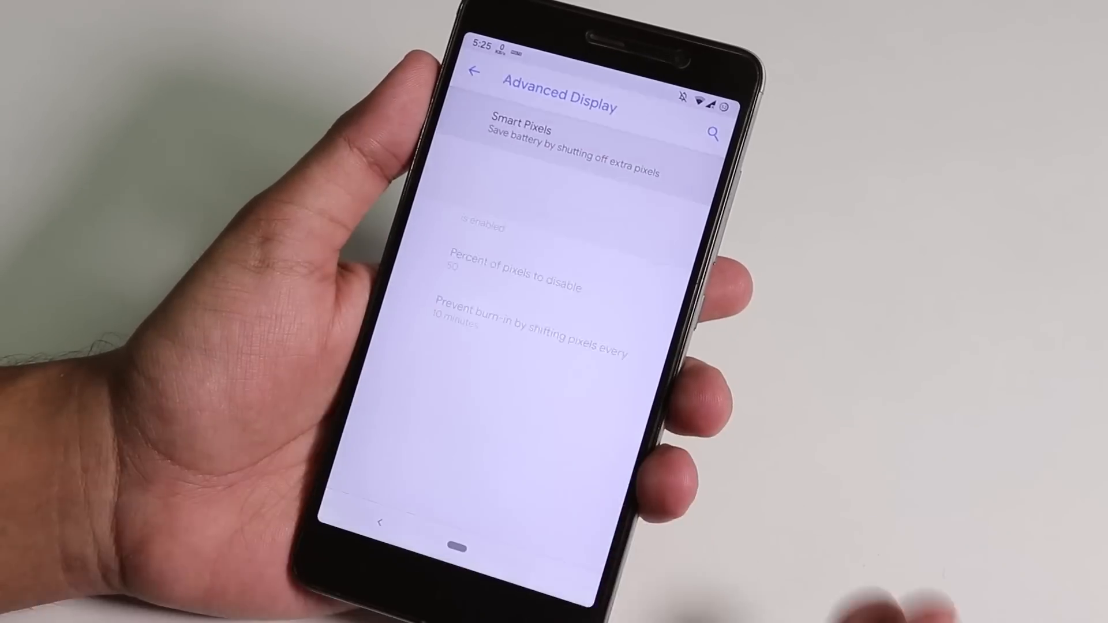
click(543, 134)
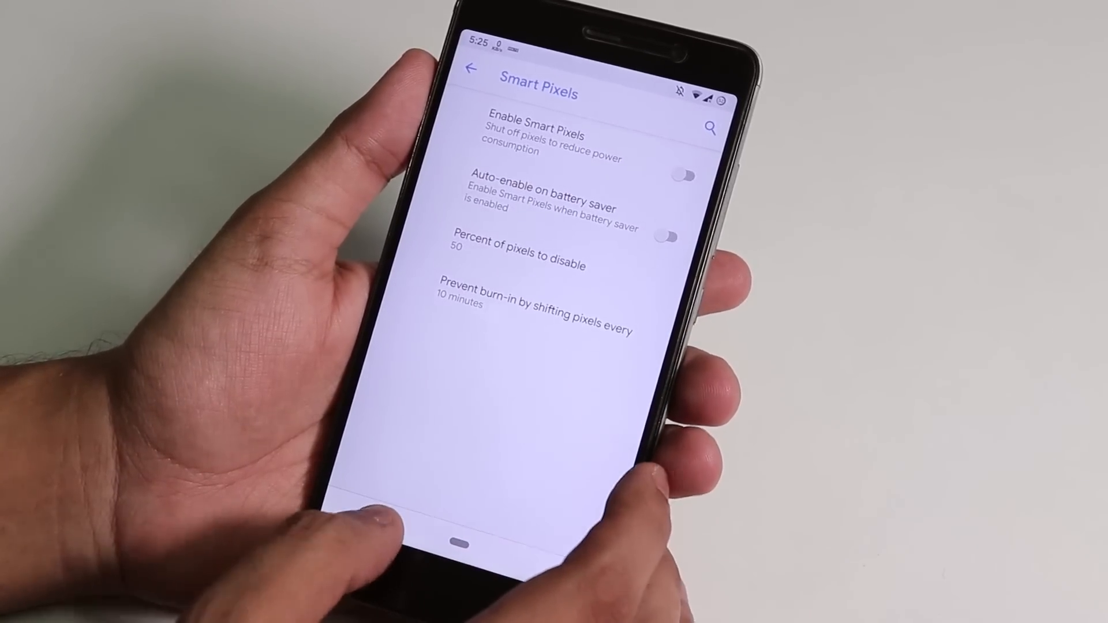
click(472, 70)
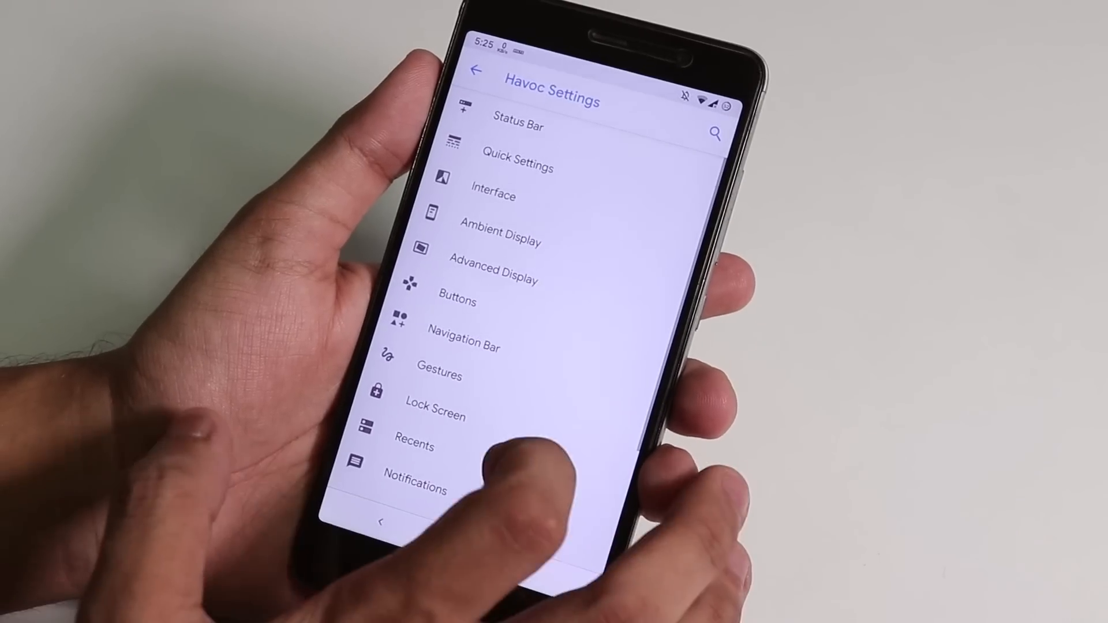
click(457, 301)
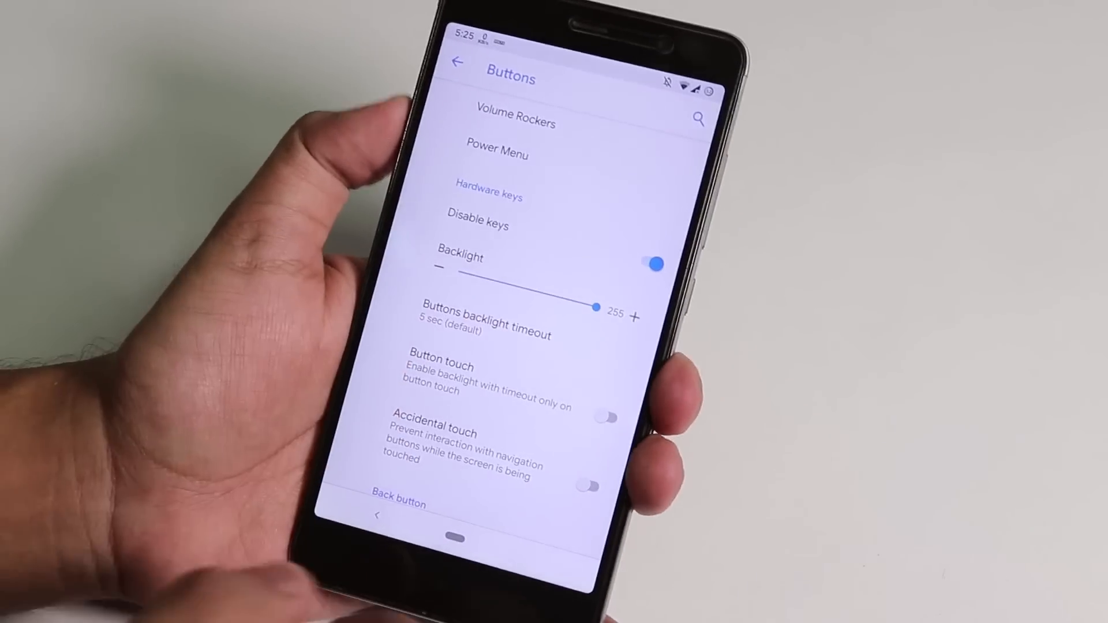
scroll(down, 3)
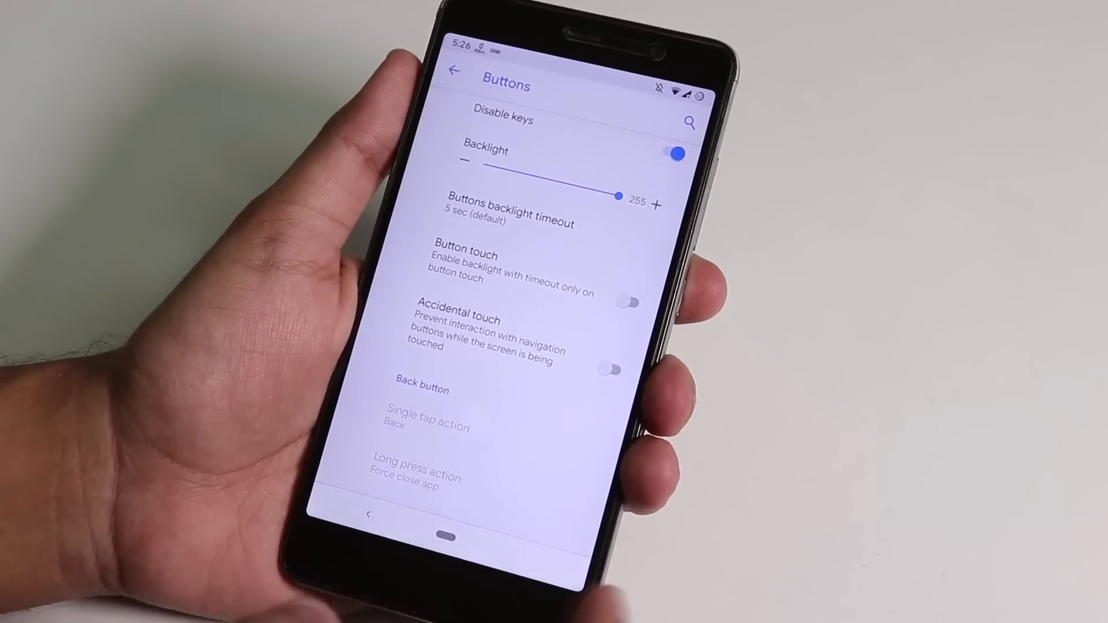
scroll(down, 3)
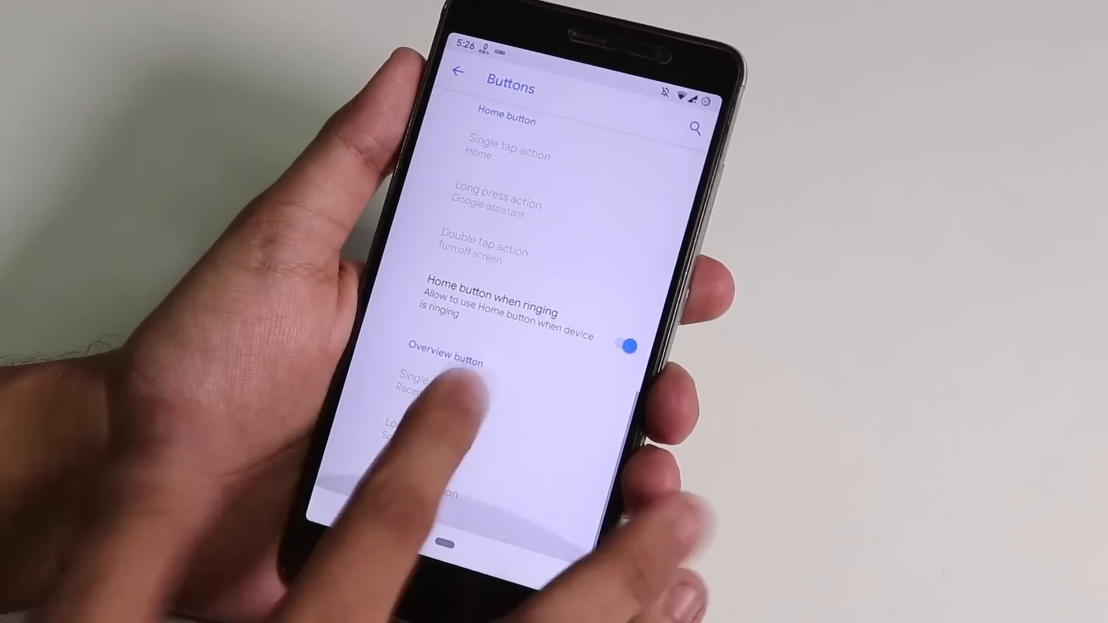
scroll(down, 3)
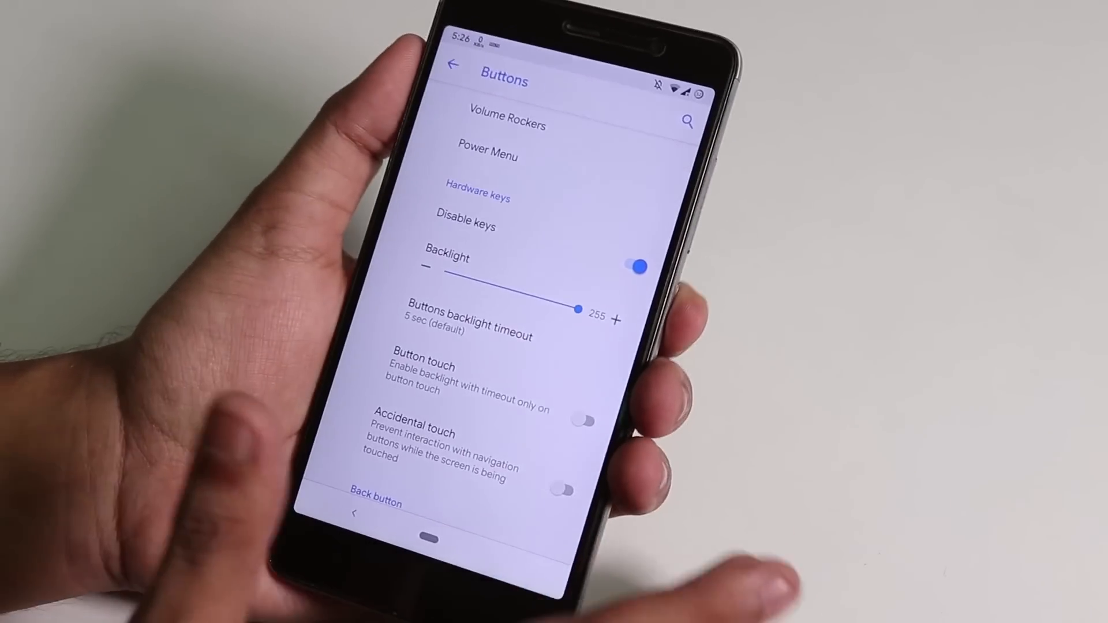
Review Gestures, including Swipe up on Home and system gestures, then return to the Havoc Settings list.
click(449, 65)
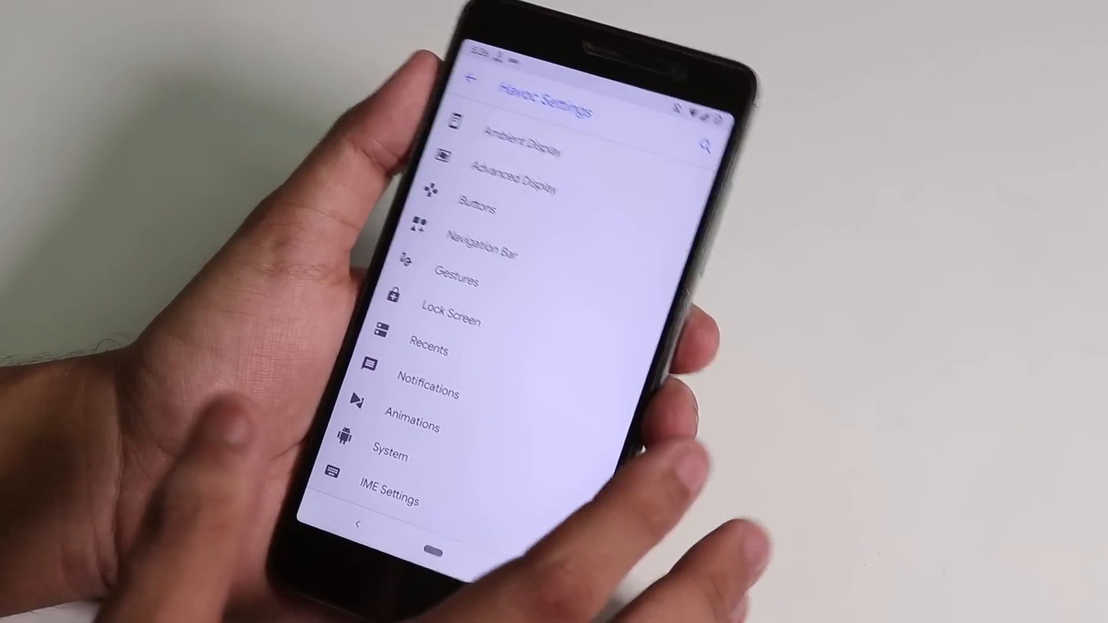
click(484, 254)
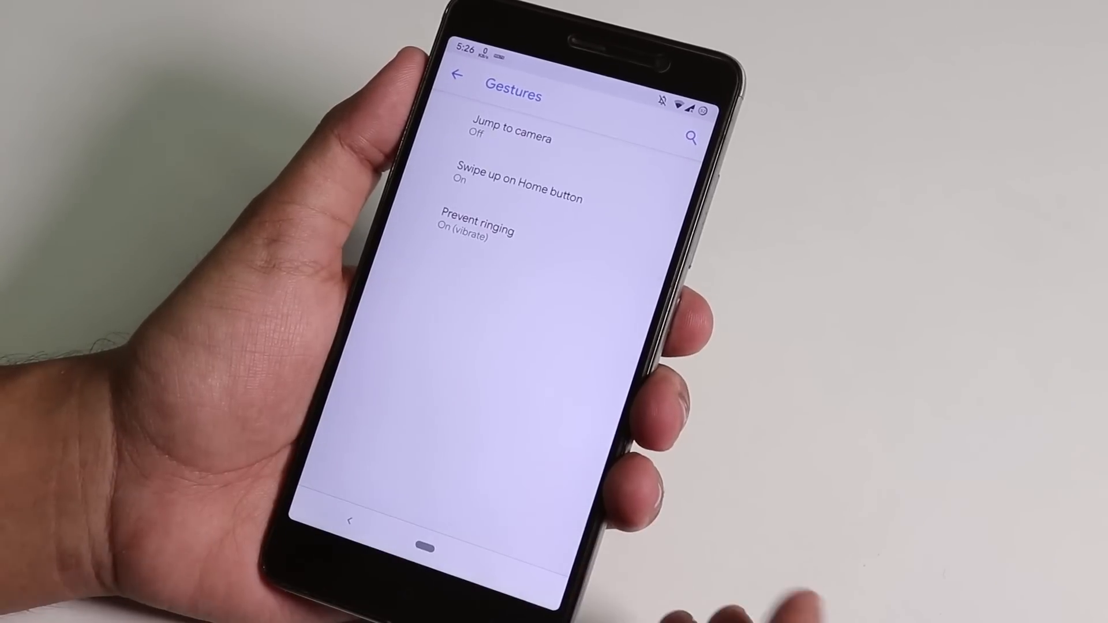
click(520, 187)
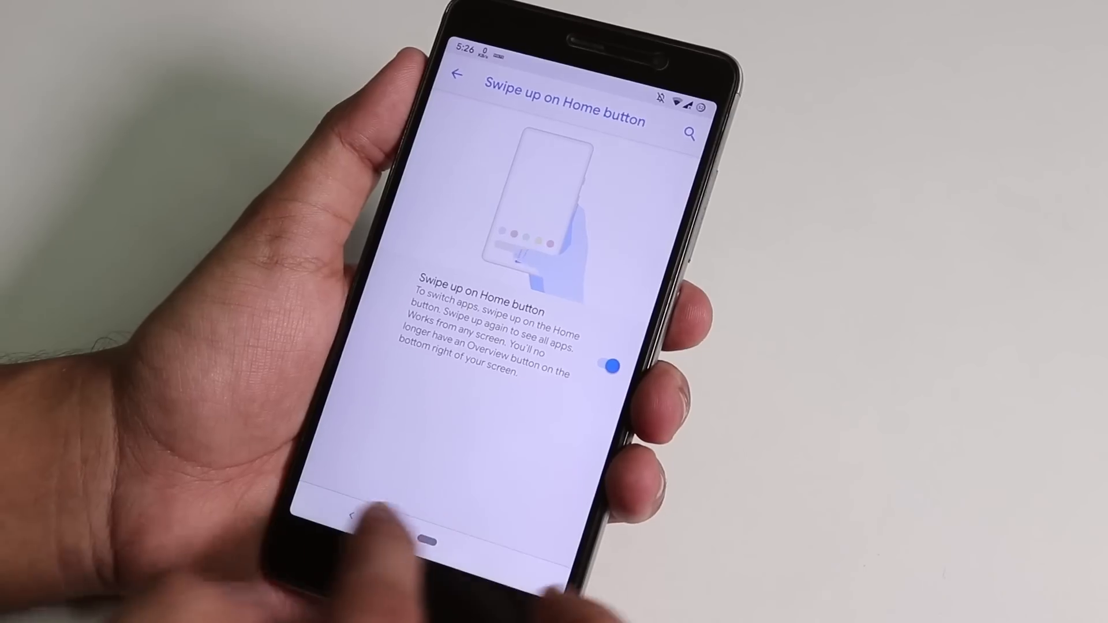
click(461, 74)
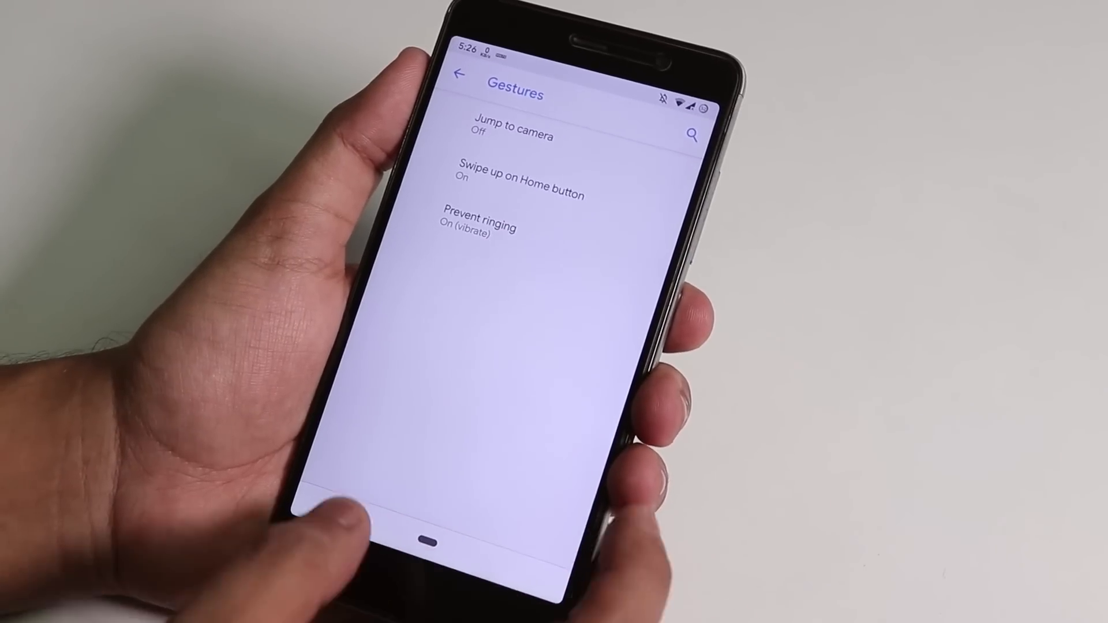
click(521, 170)
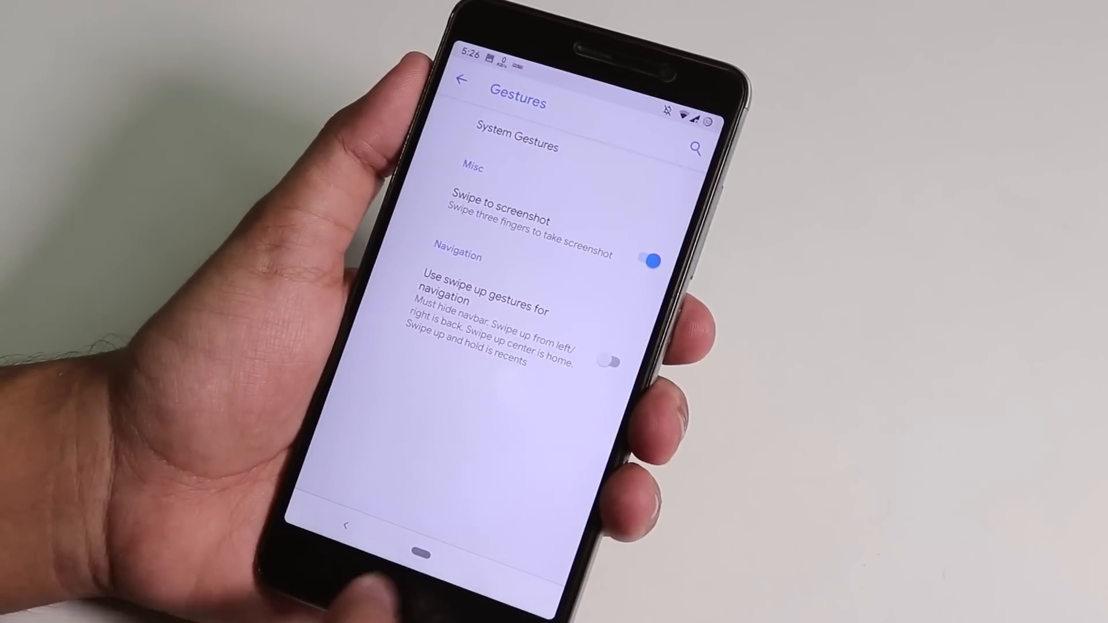
click(464, 79)
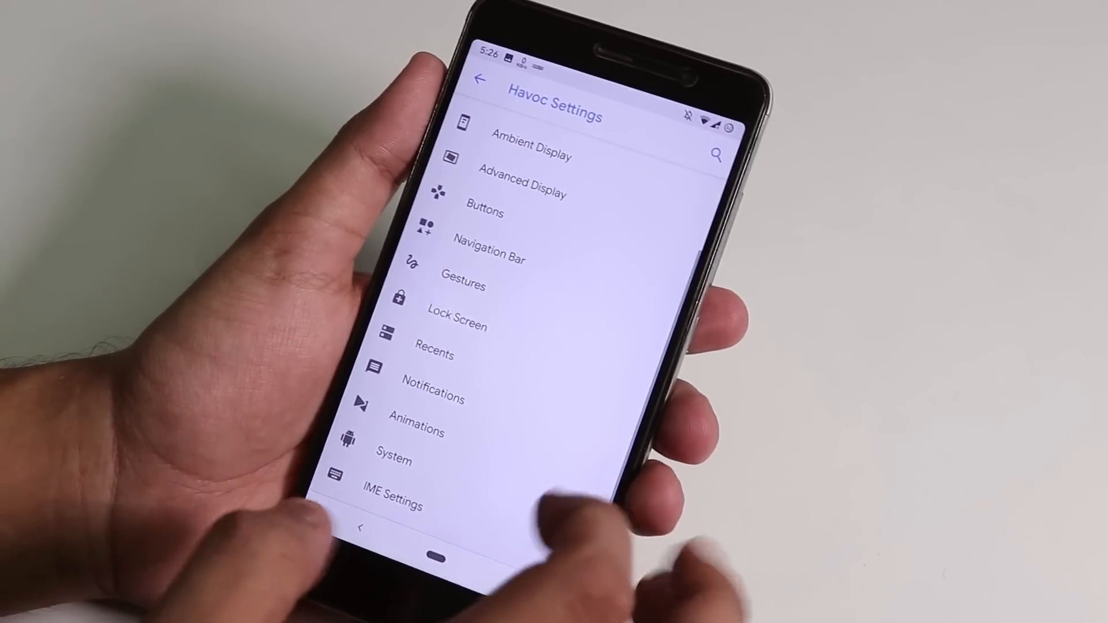
click(457, 325)
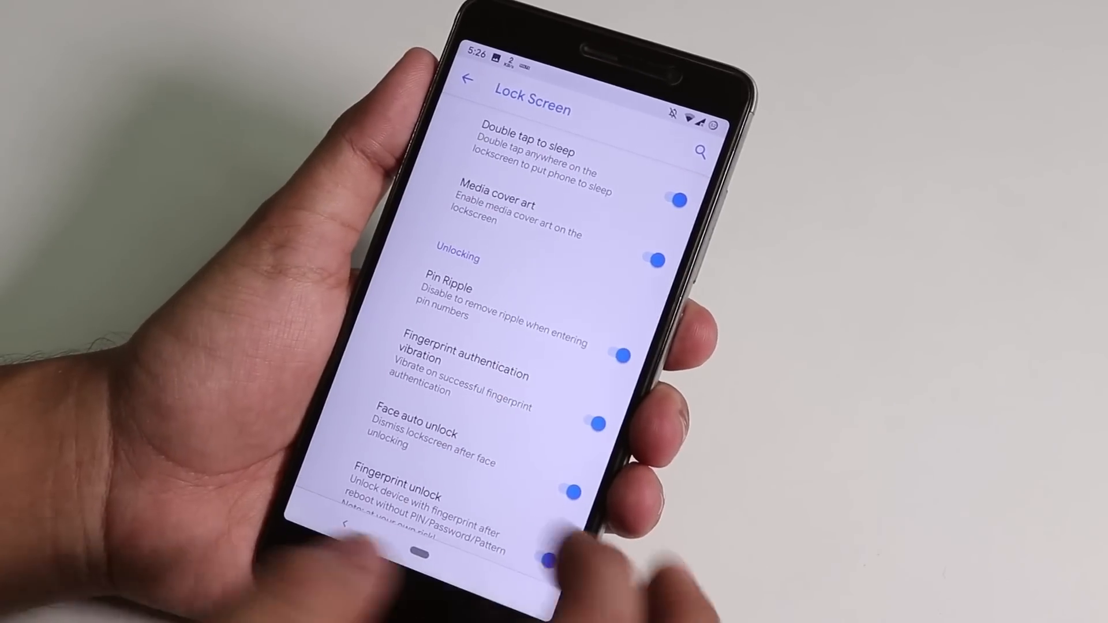
scroll(down, 3)
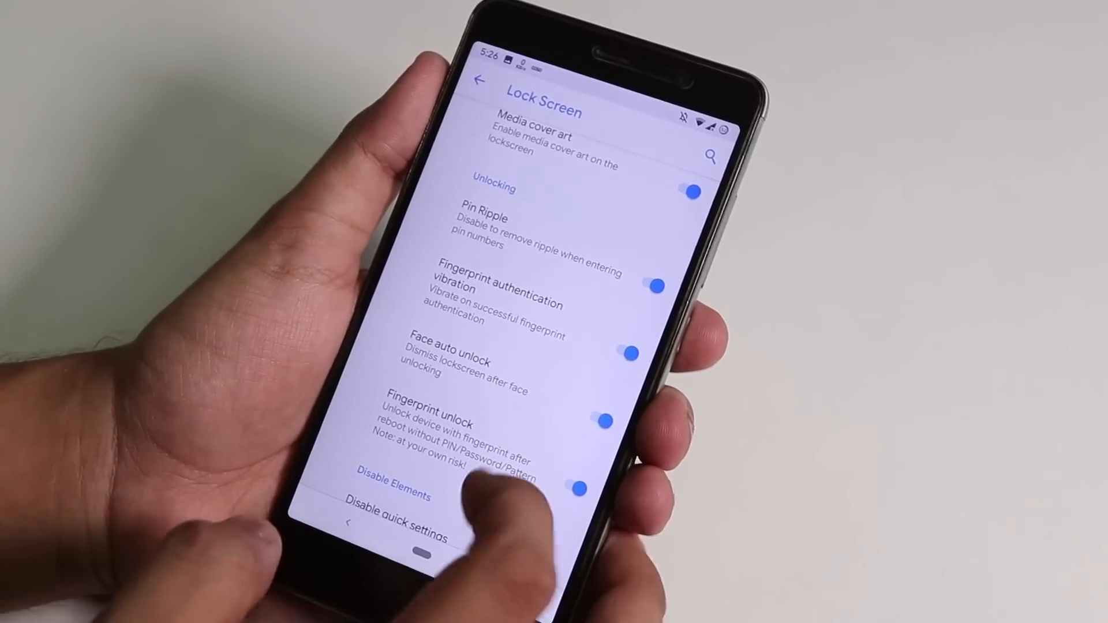
scroll(down, 3)
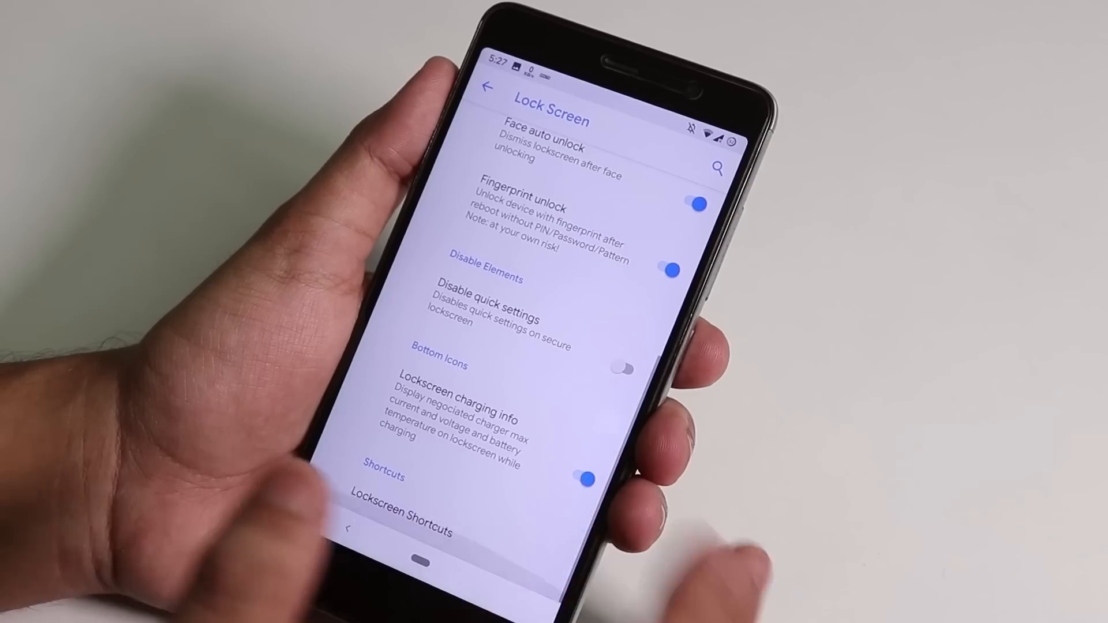
scroll(down, 3)
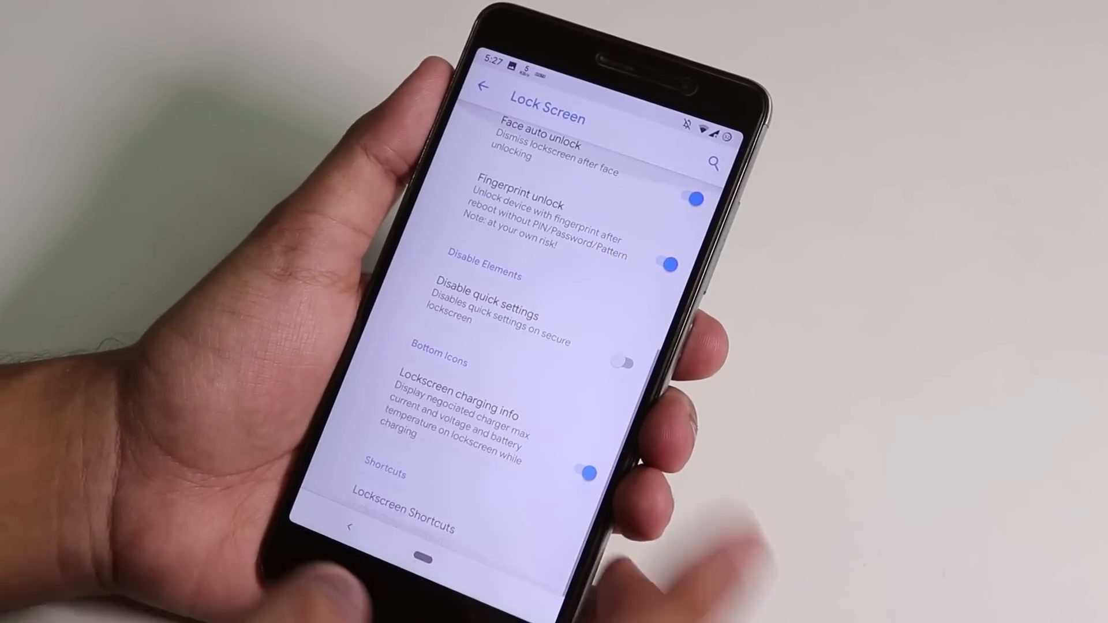
click(485, 85)
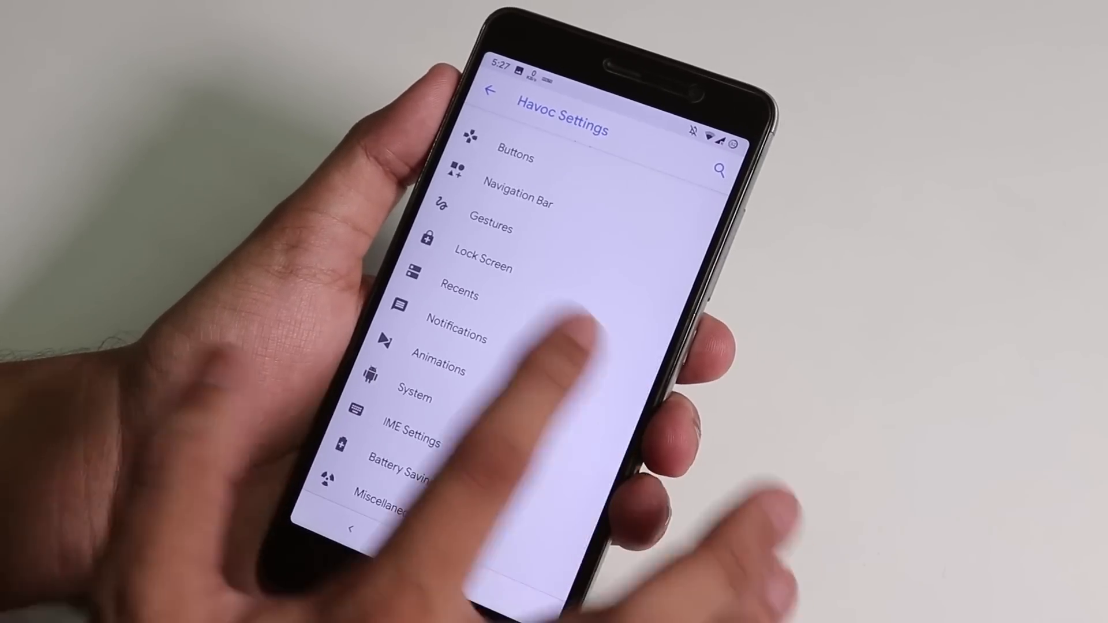
Switch off the Recents clear-all button and return to the Havoc Settings list.
click(460, 294)
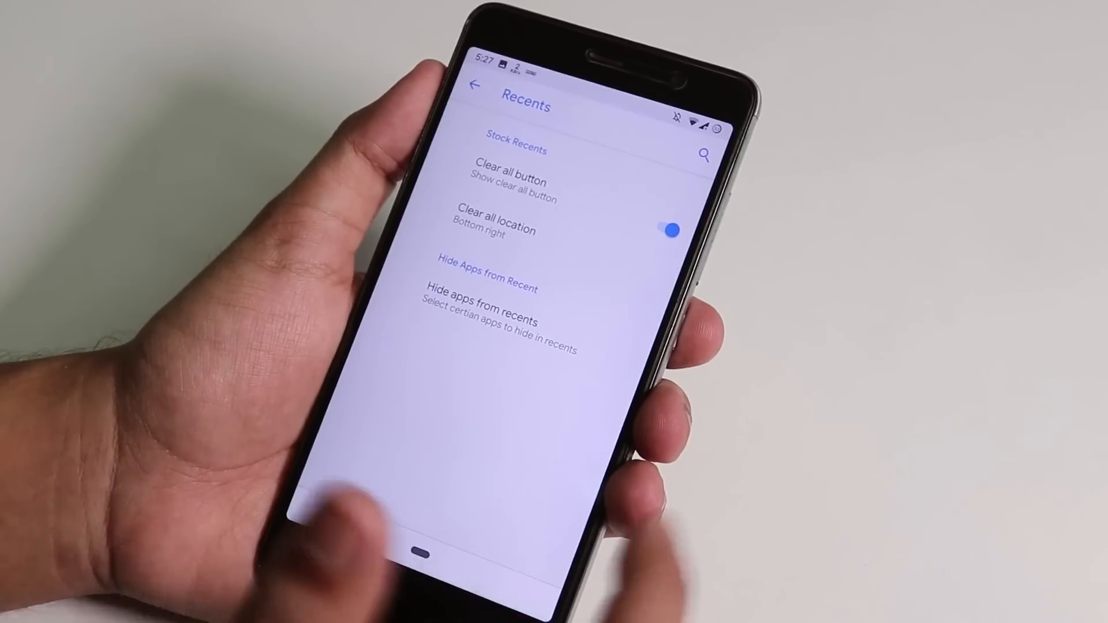
click(669, 234)
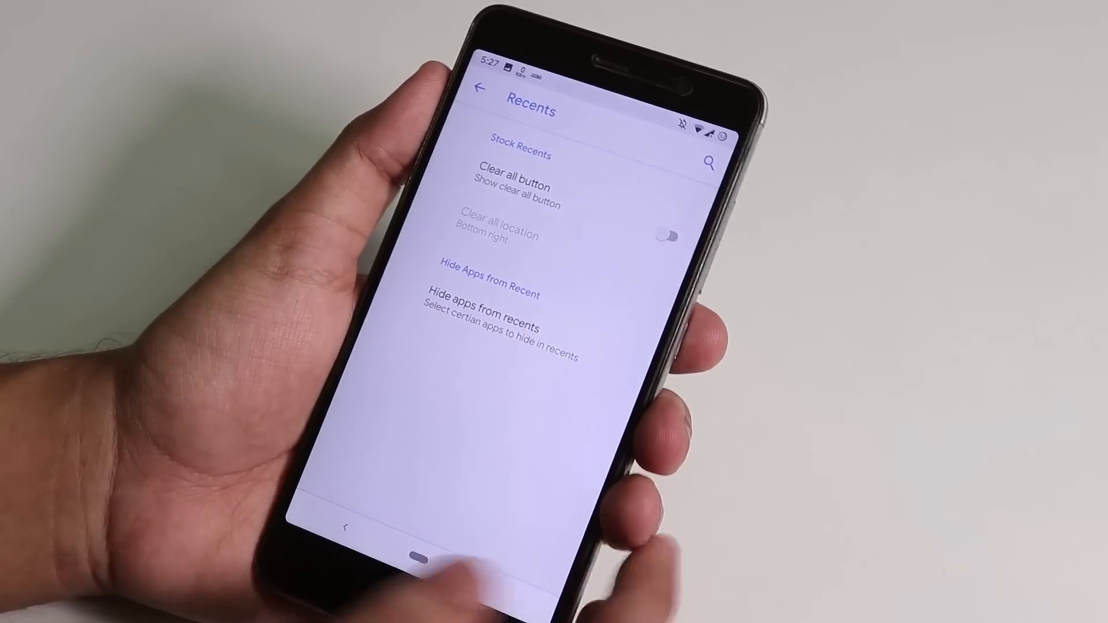
click(480, 93)
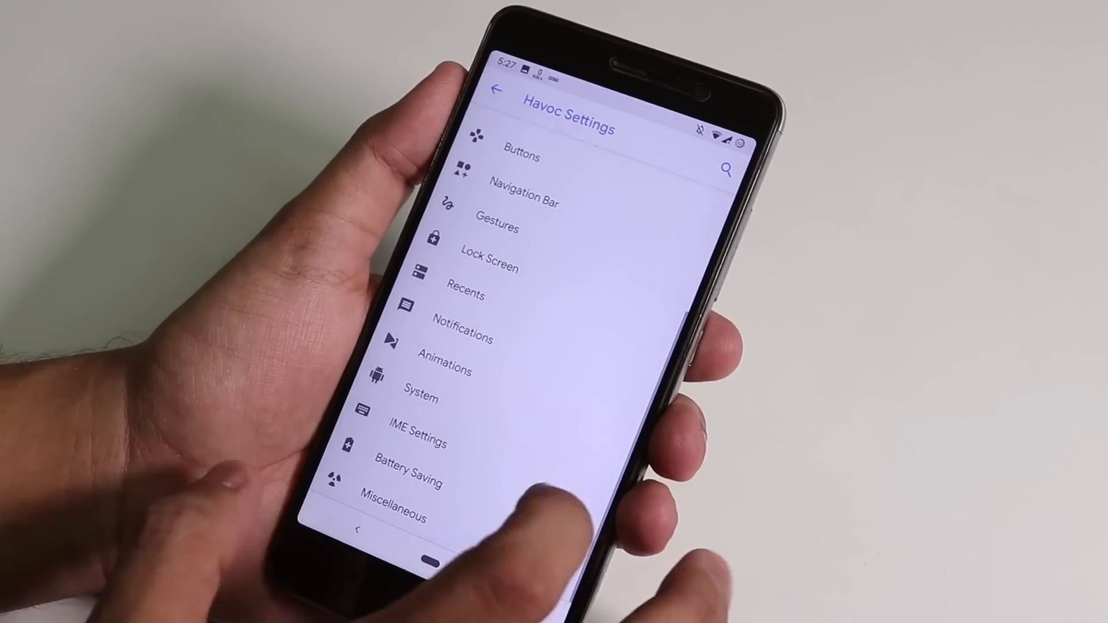
Look through Notifications options like heads-up and in-call vibration, then move on to Animations.
click(463, 337)
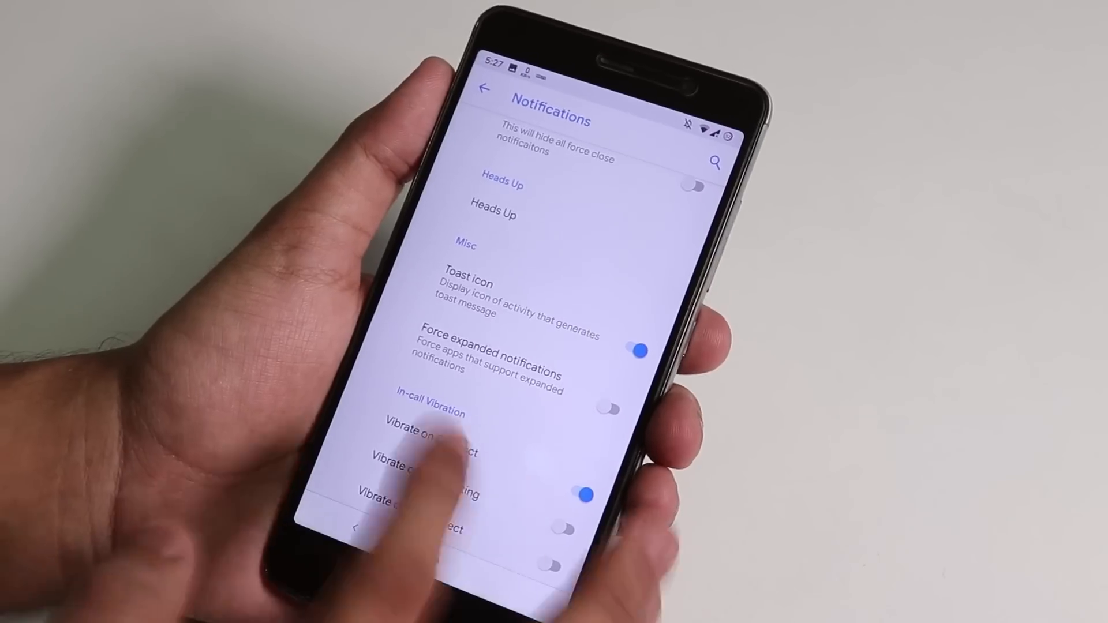
click(486, 90)
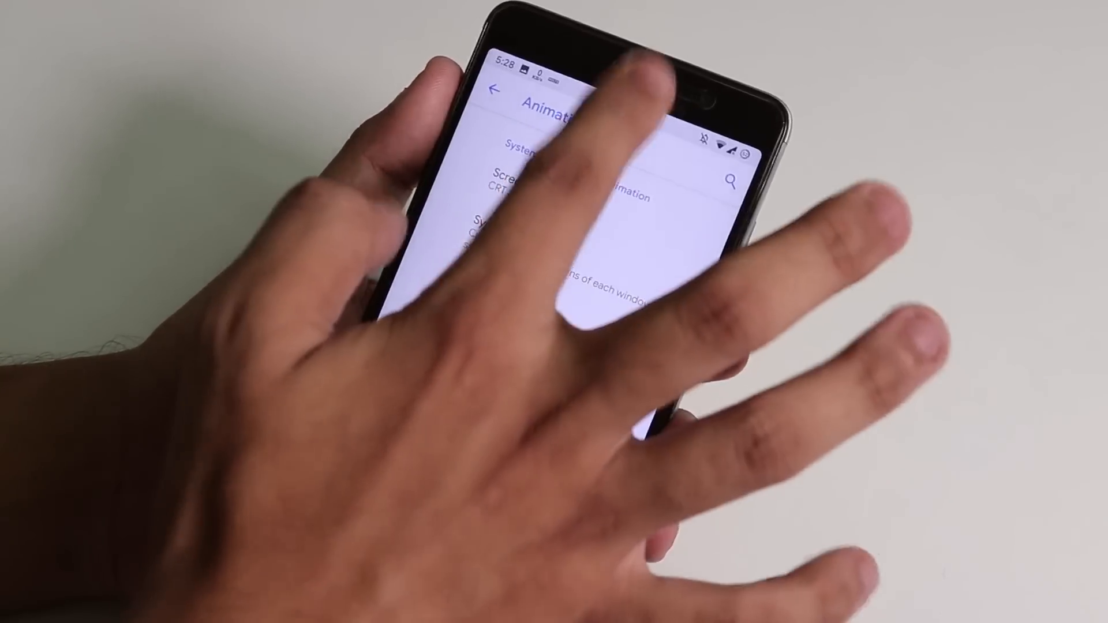
Keep CRT as the screen-off animation, skim tile and toast animation options, and go back.
click(536, 190)
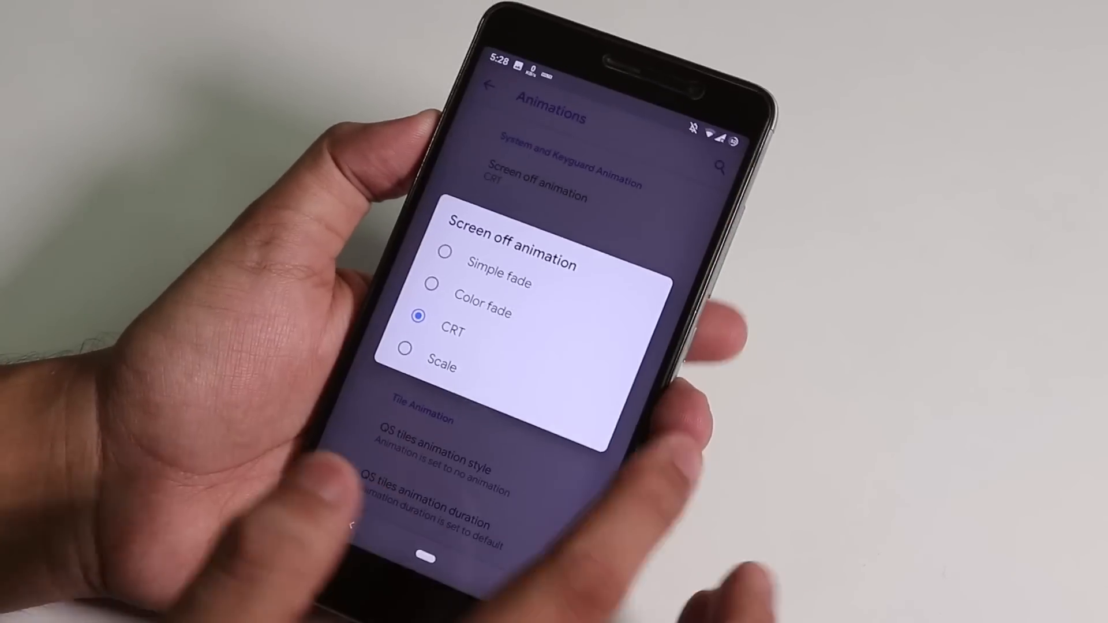
click(451, 331)
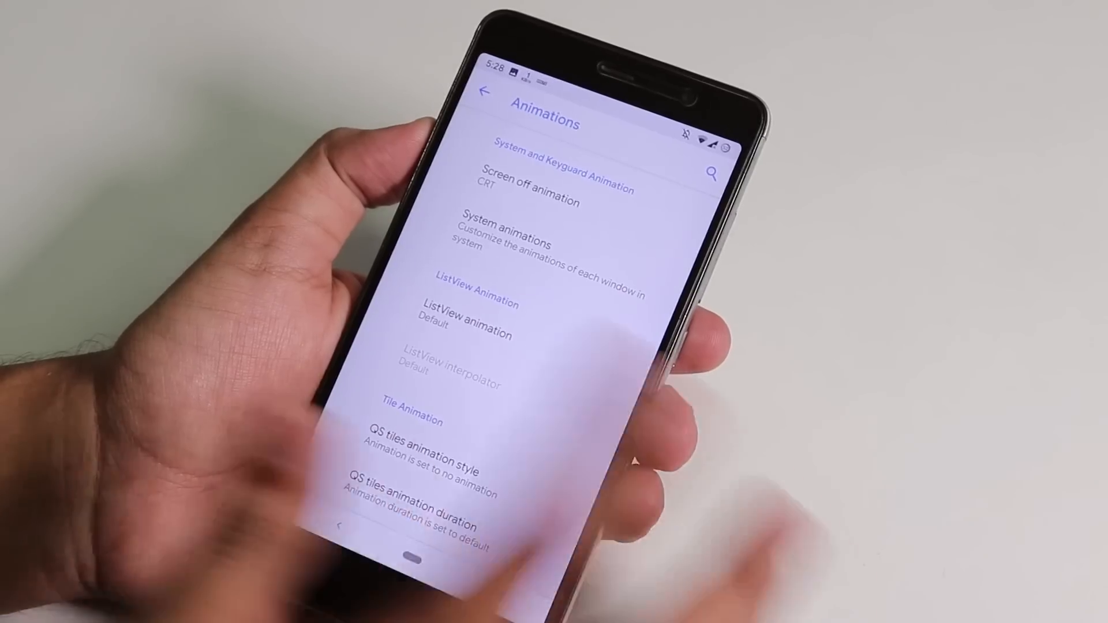
click(506, 244)
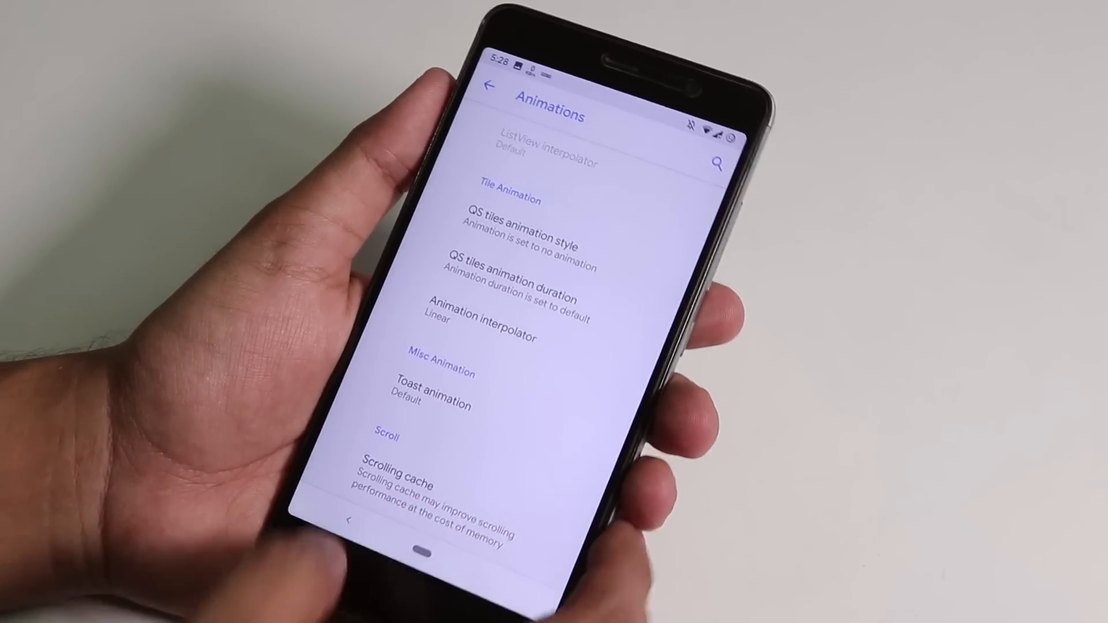
click(487, 88)
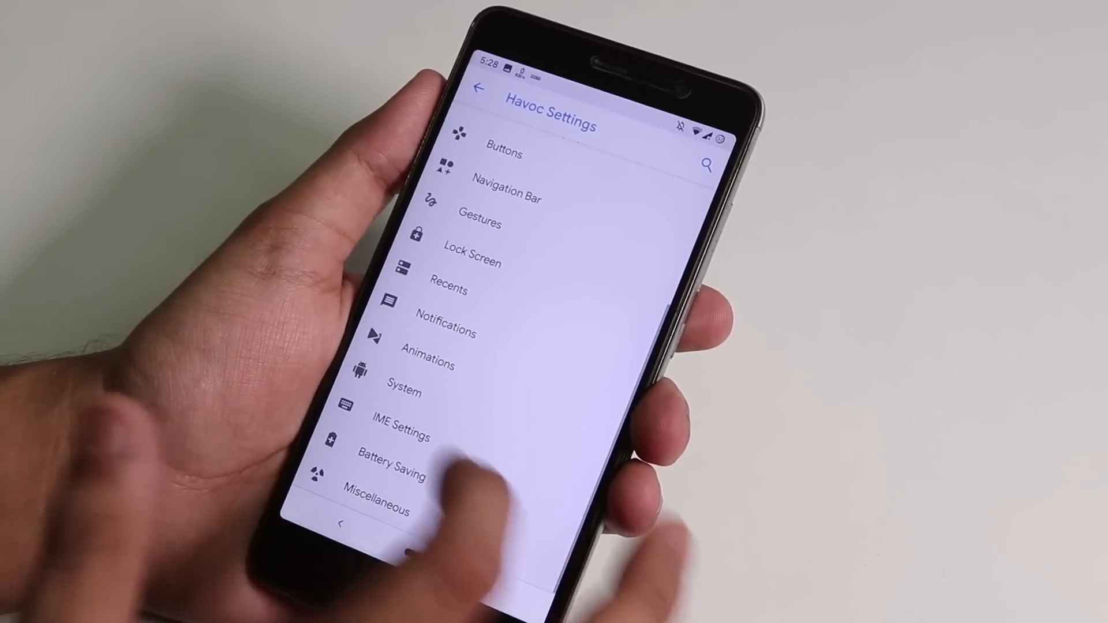
View the Miscellaneous page with wake-up-on-charge, then leave settings for the home screen.
click(400, 436)
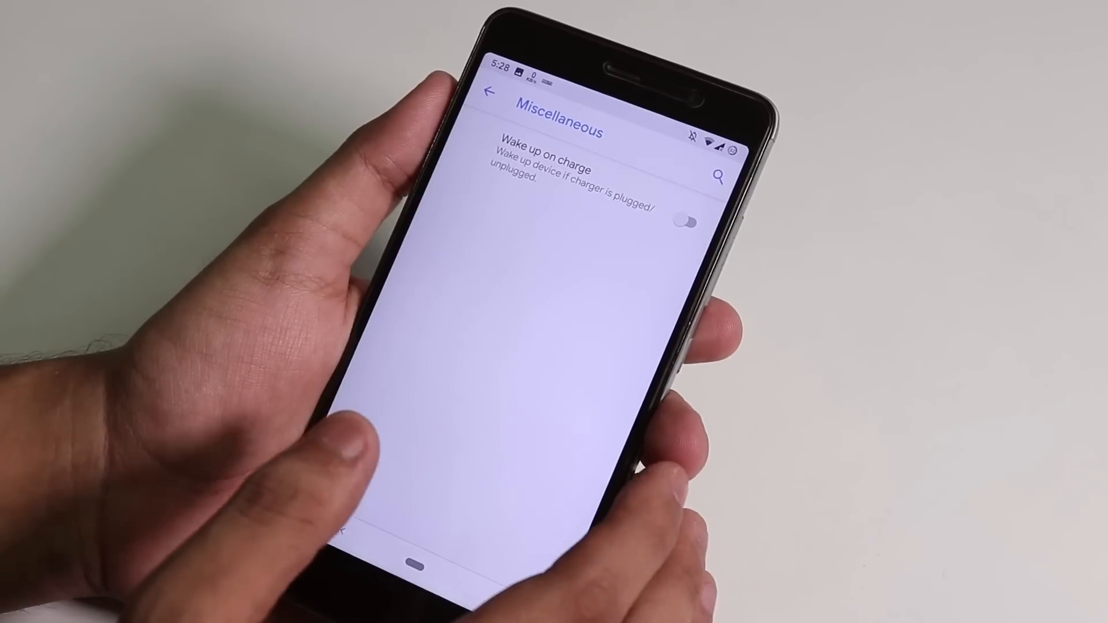
click(488, 96)
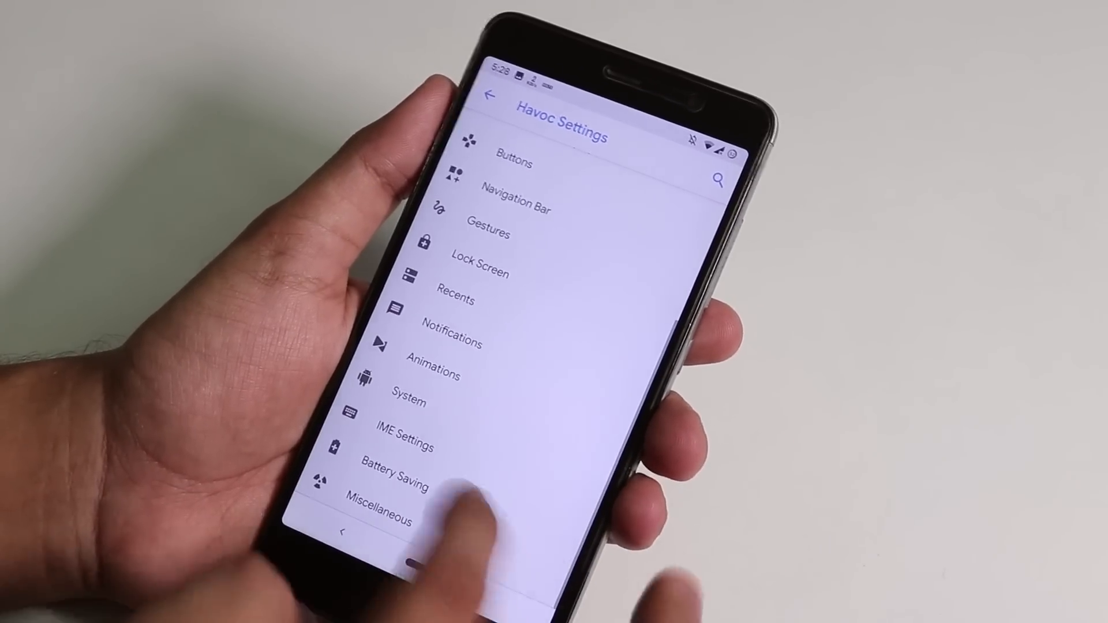
click(393, 484)
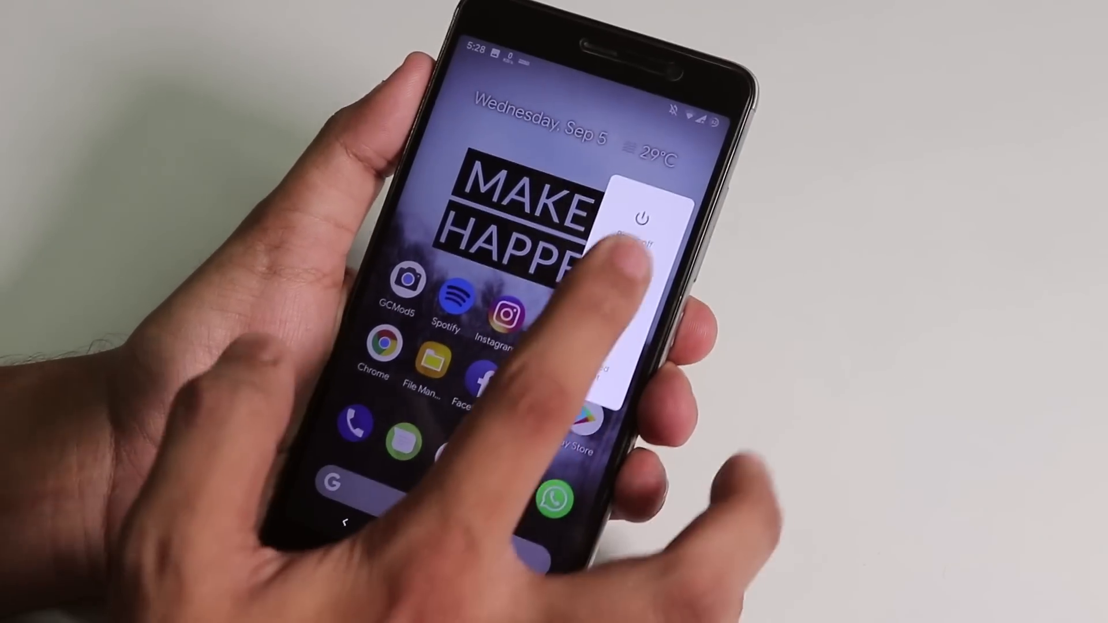
Restart from the power menu and answer the Update preferred SIM card dialog after boot.
click(641, 226)
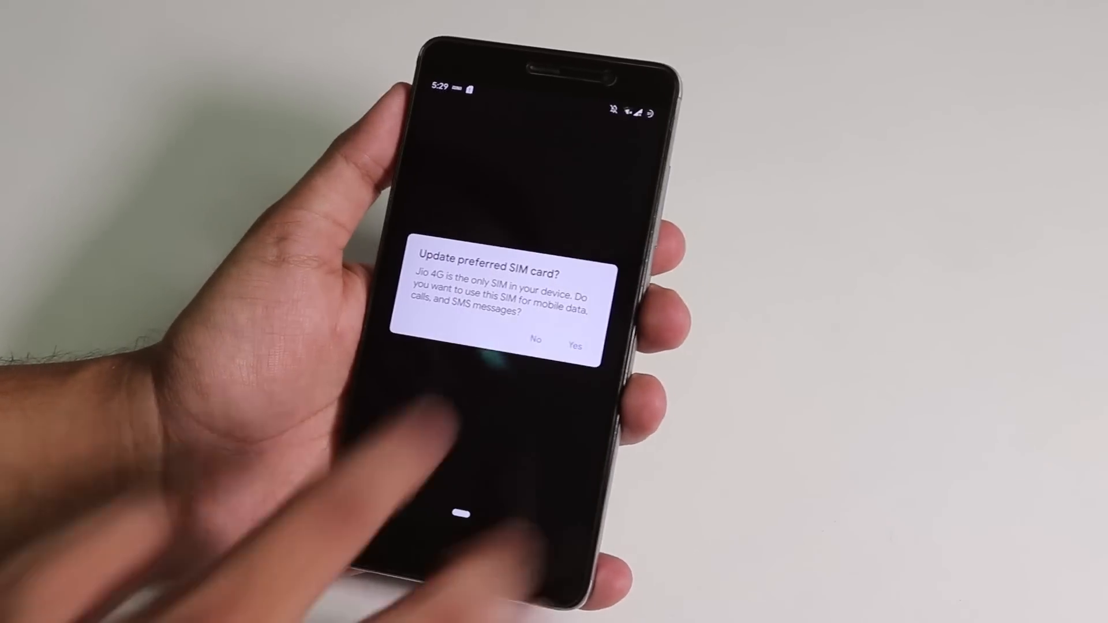
click(575, 339)
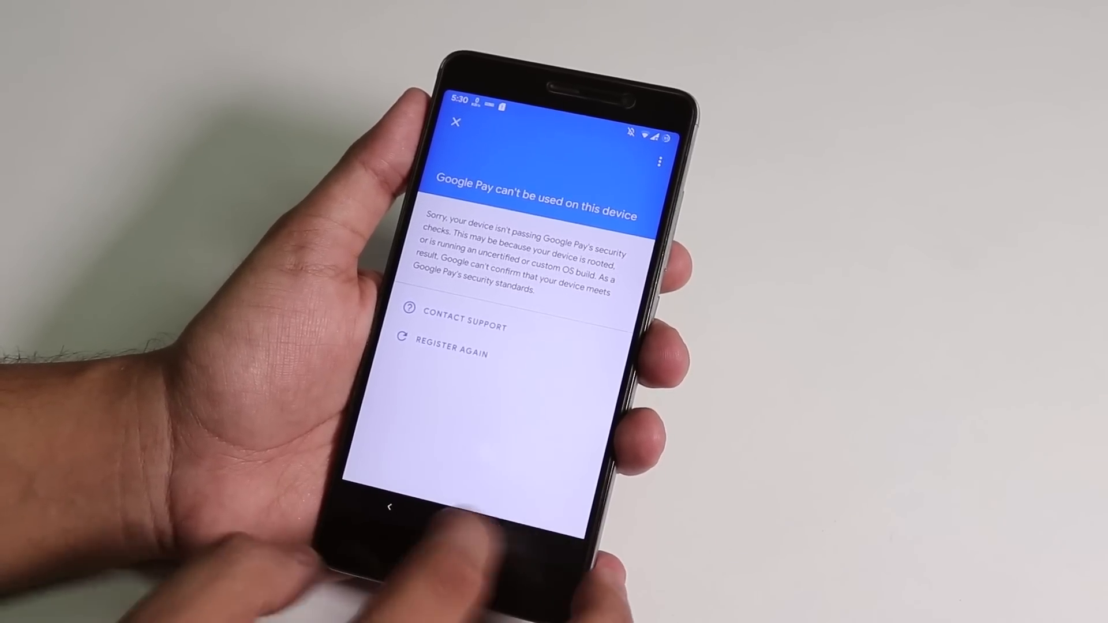
Leave Google Pay's can't-be-used-on-this-device error for the home screen.
click(457, 123)
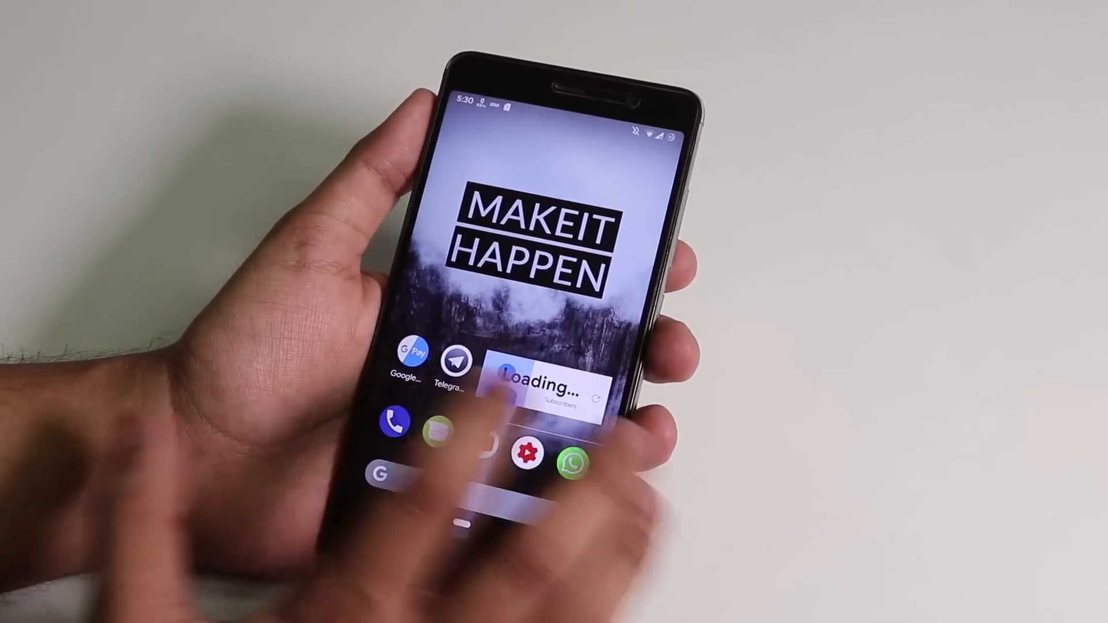